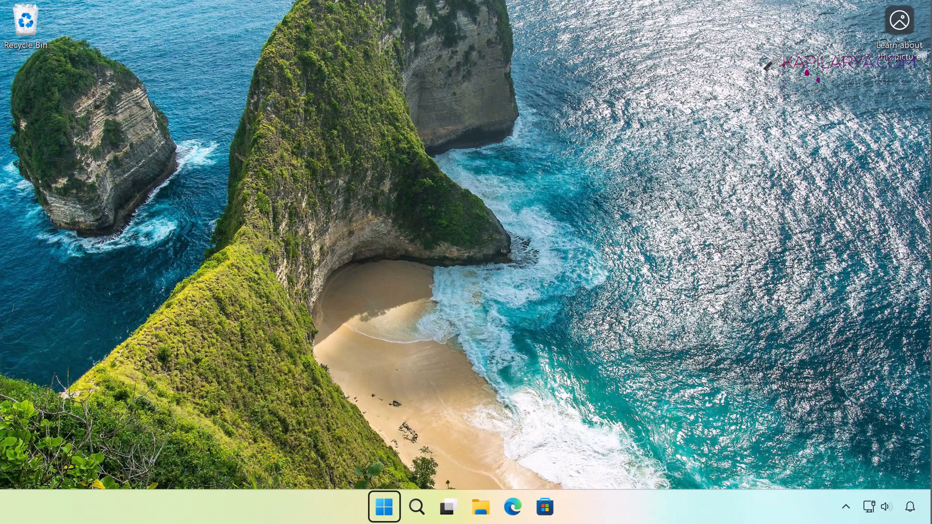
mouse_move(776, 199)
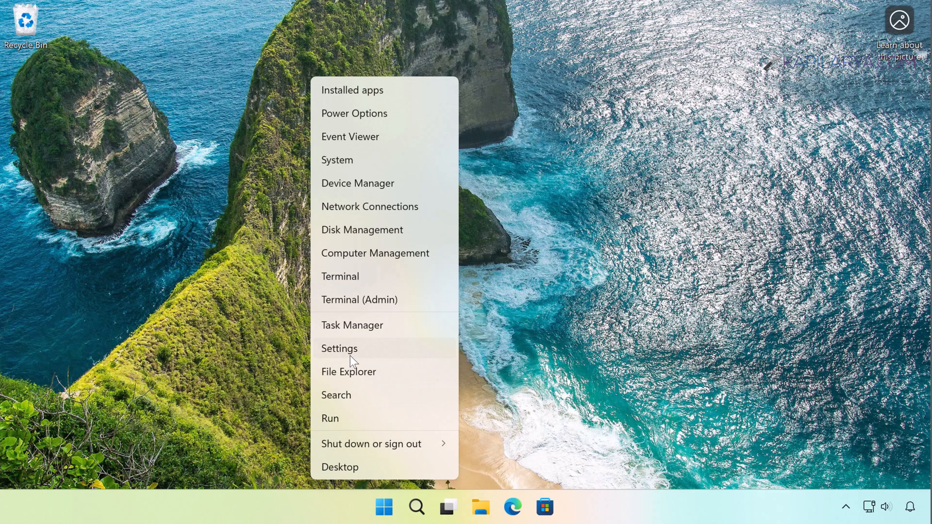
Open System > Display settings and review resolution options, leaving it at 2560 × 1440.
left_click(340, 348)
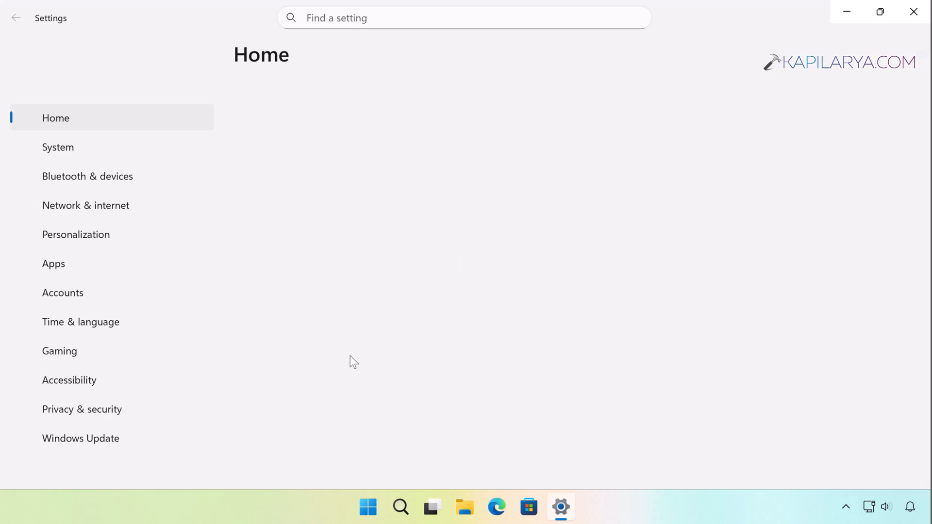
left_click(57, 146)
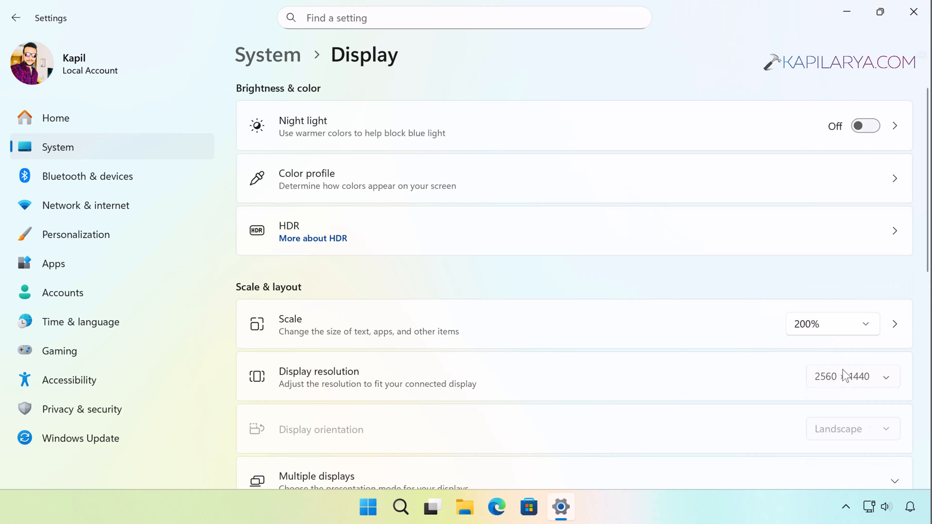
left_click(852, 377)
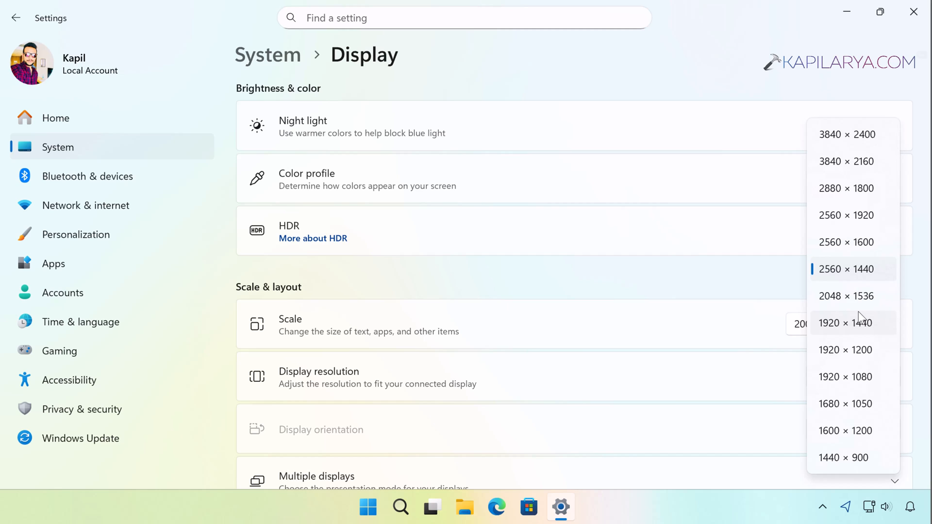
mouse_move(857, 336)
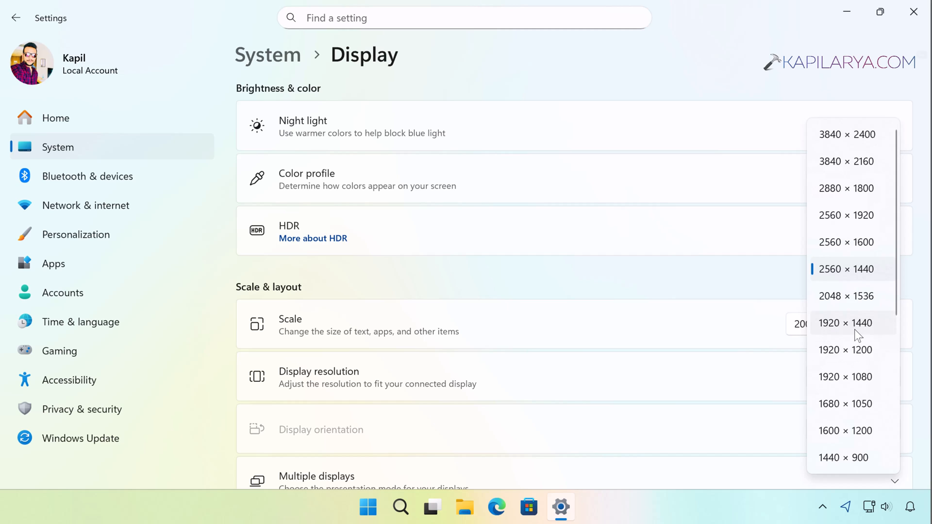
mouse_move(844, 377)
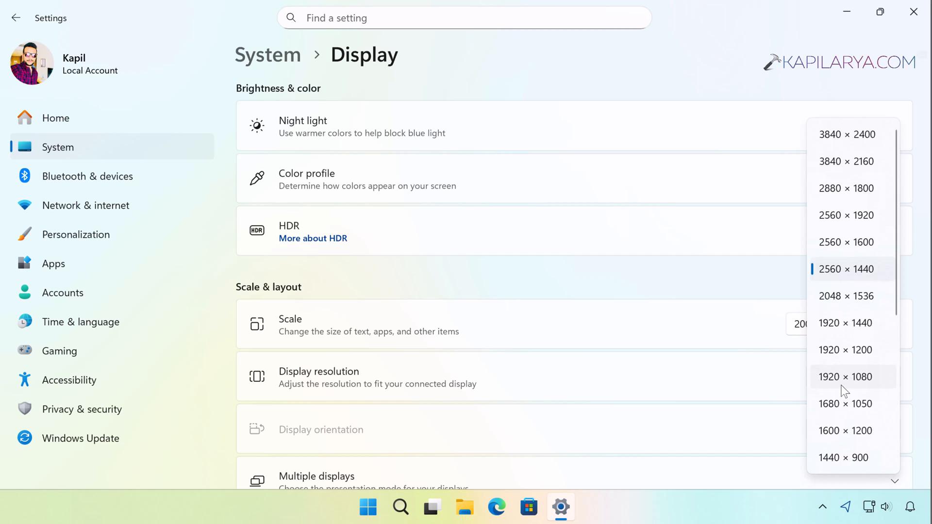
left_click(845, 268)
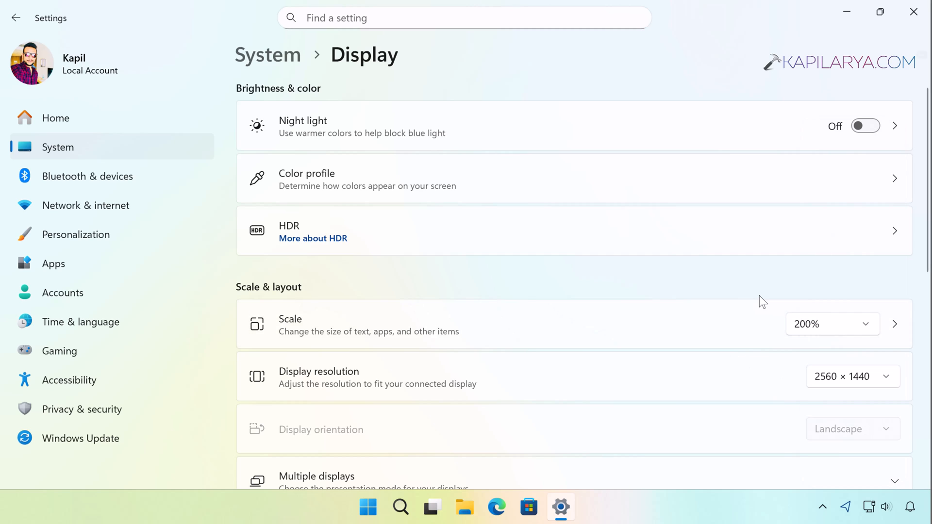
Try display scale at 100% (Recommended), then return it to 200%.
left_click(829, 324)
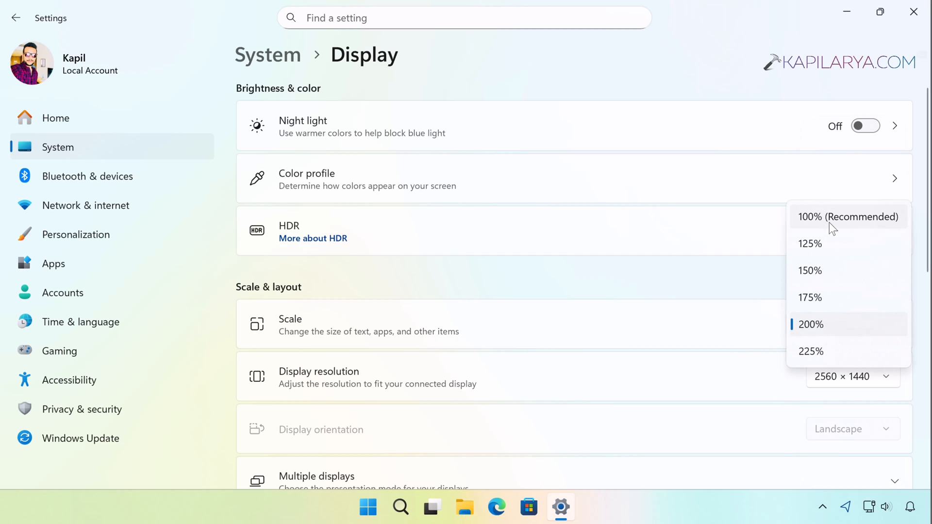
left_click(848, 217)
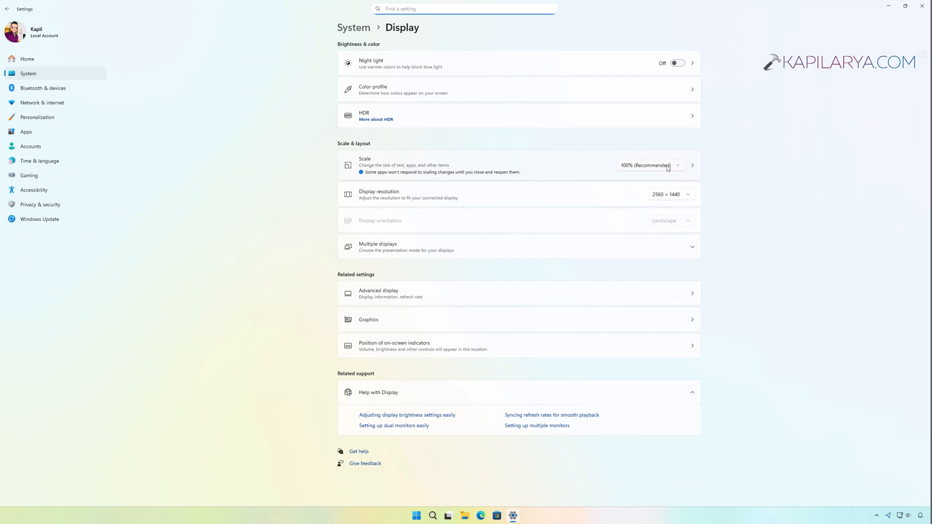
left_click(676, 165)
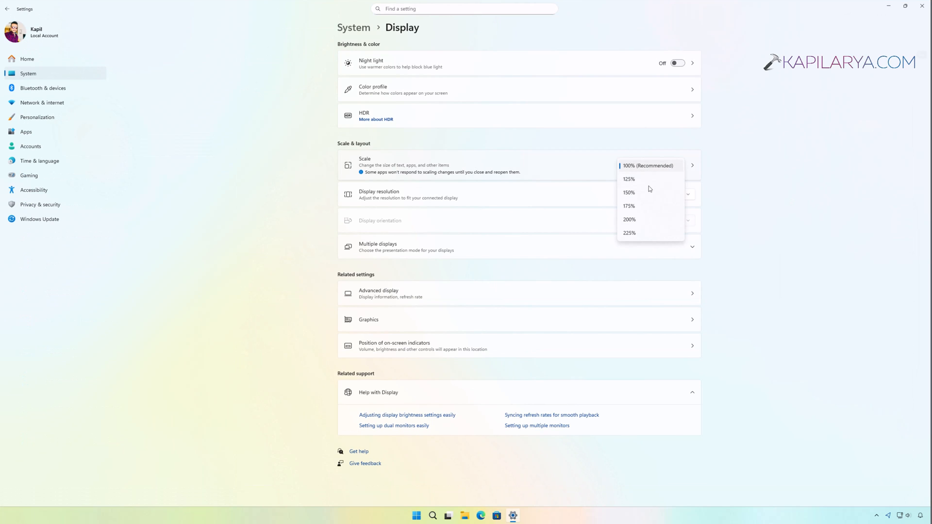
mouse_move(648, 219)
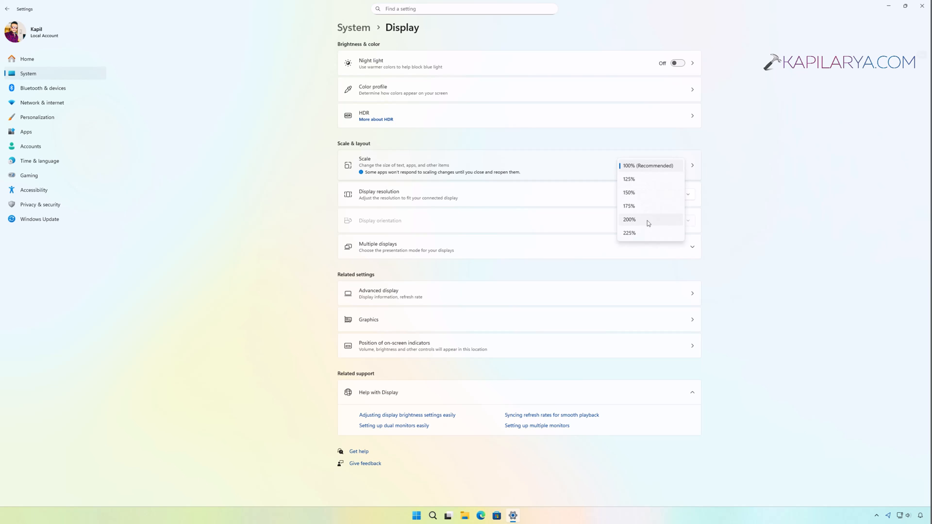
left_click(628, 233)
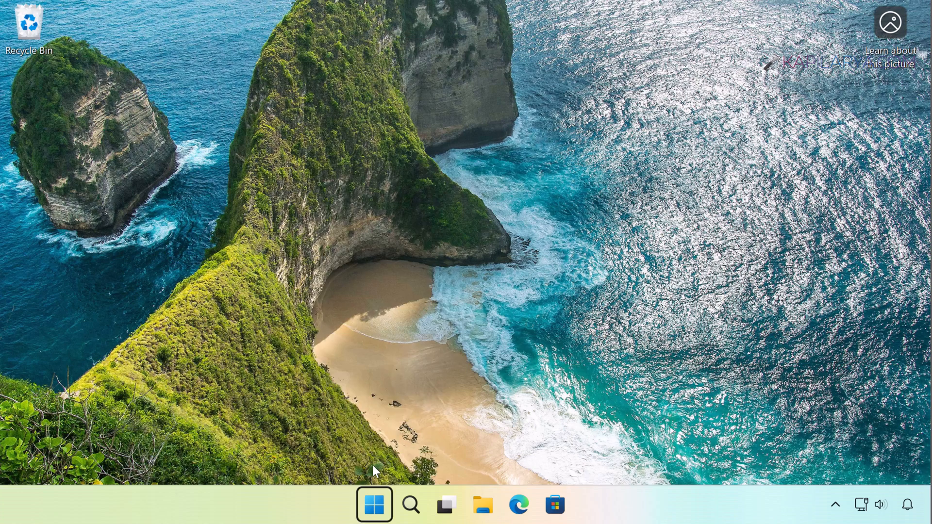
mouse_move(364, 414)
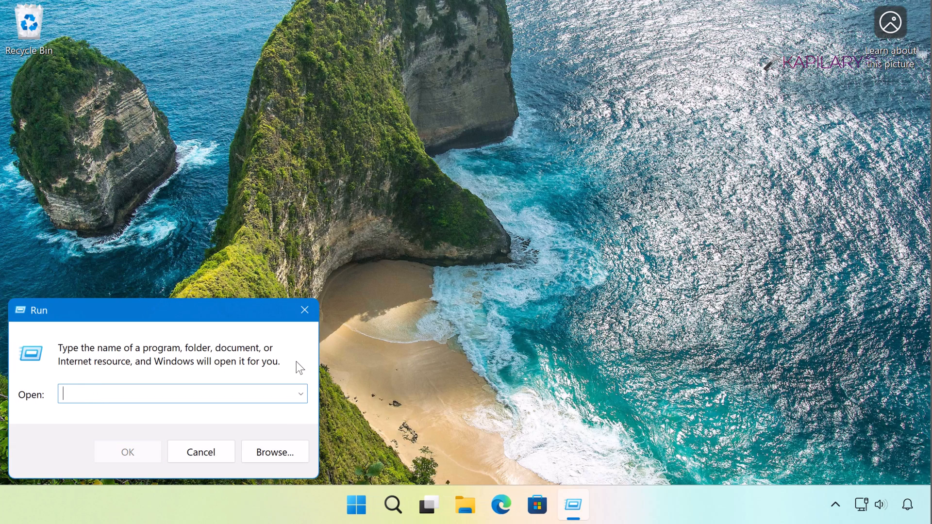
Enter %temp% in Run to open the temporary files folder.
type("%t")
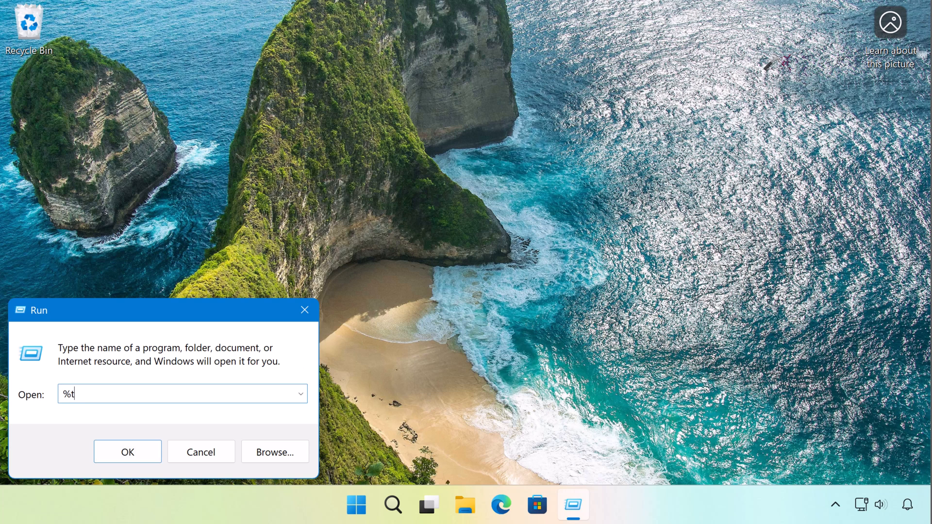
type("emp")
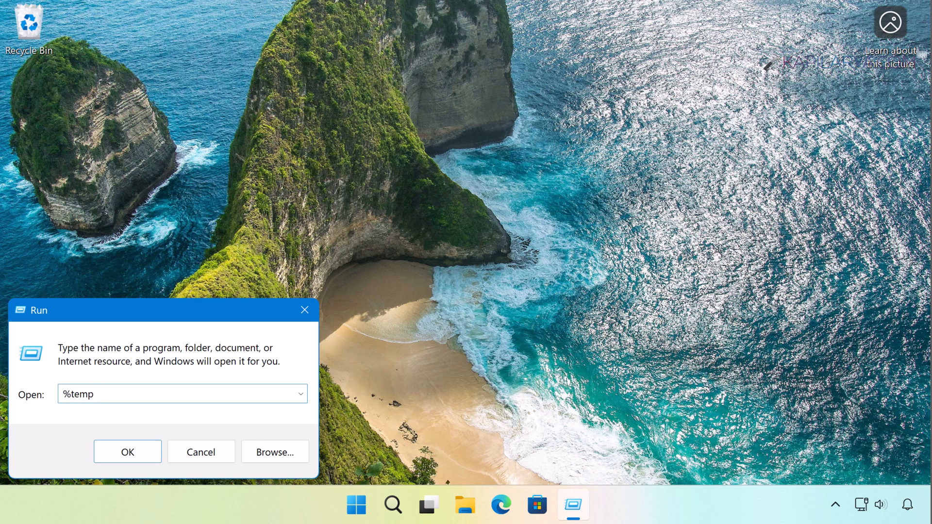
type("%")
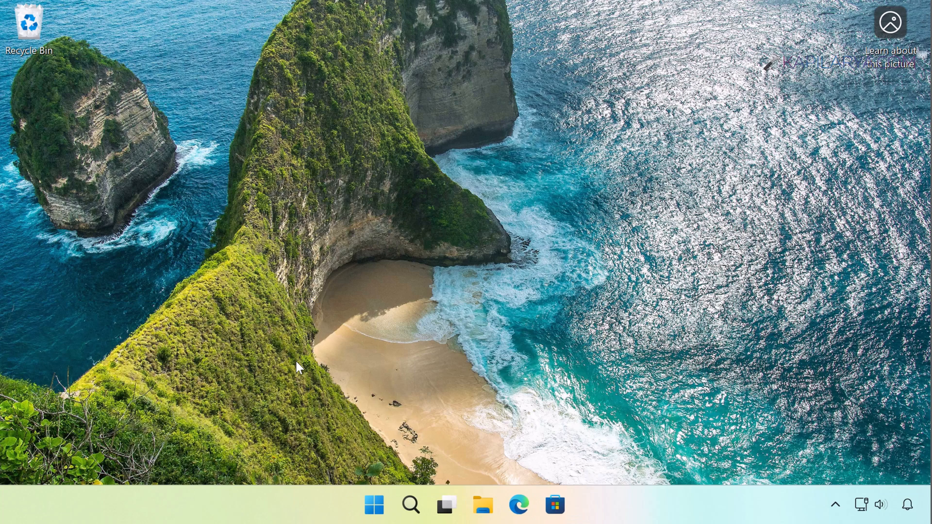
Select all 52 Temp folder items, delete them, and close File Explorer.
left_click(483, 505)
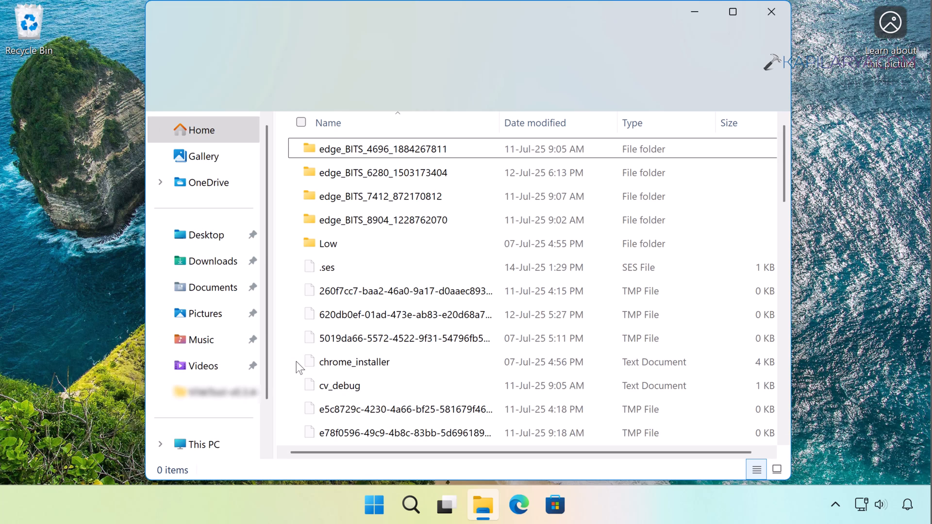
mouse_move(355, 363)
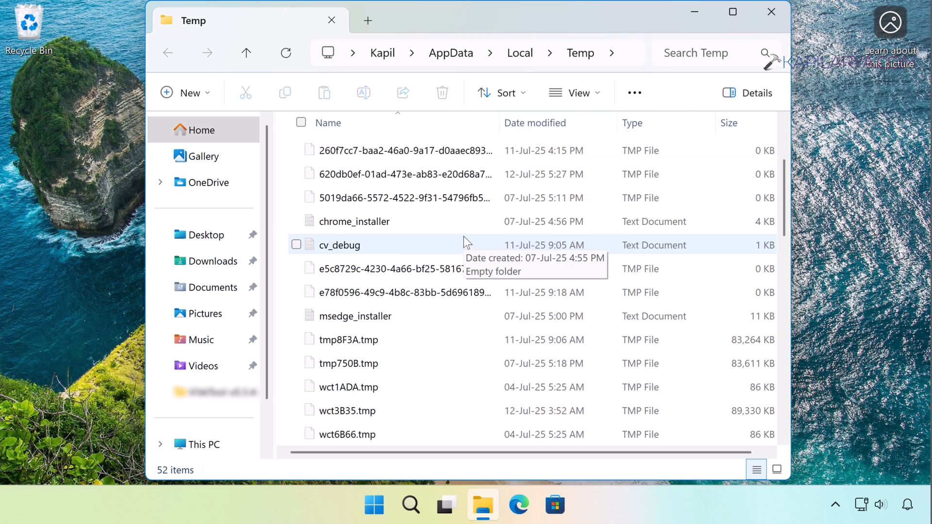
scroll("down", 3)
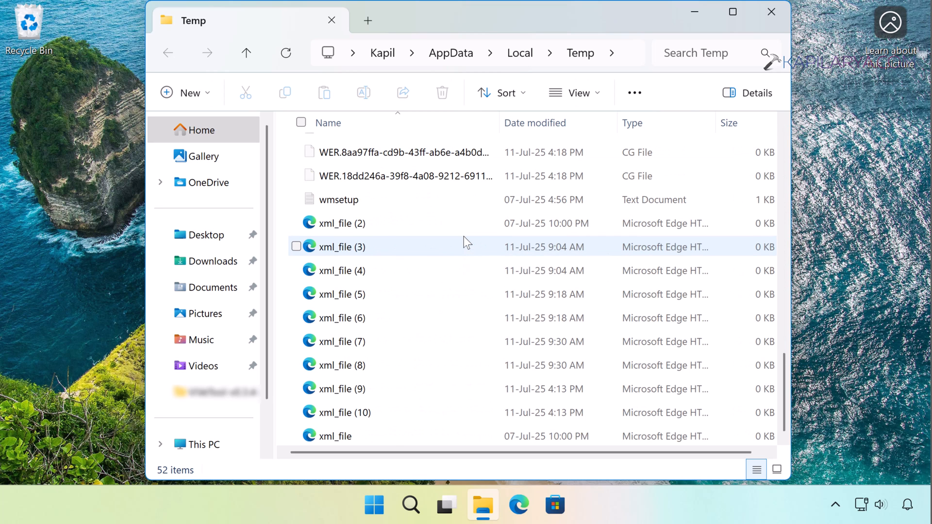
scroll("up", 3)
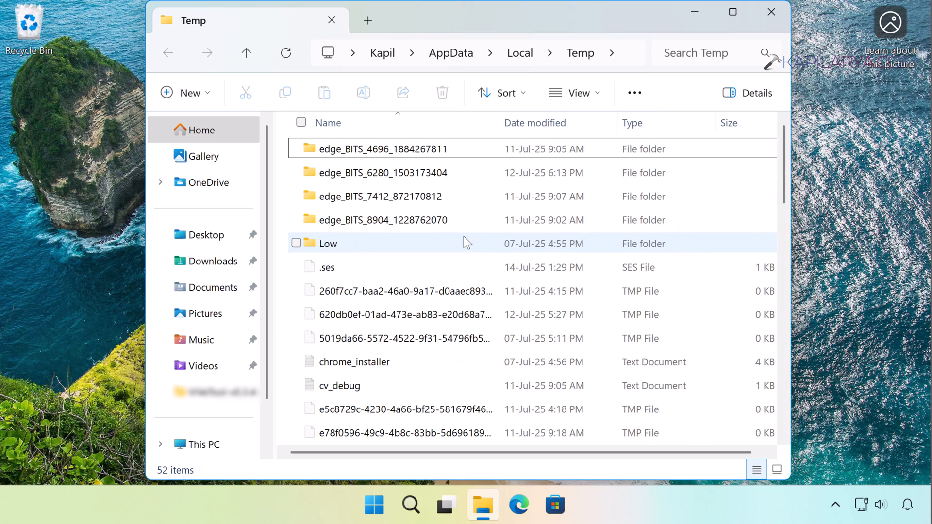
left_click(301, 123)
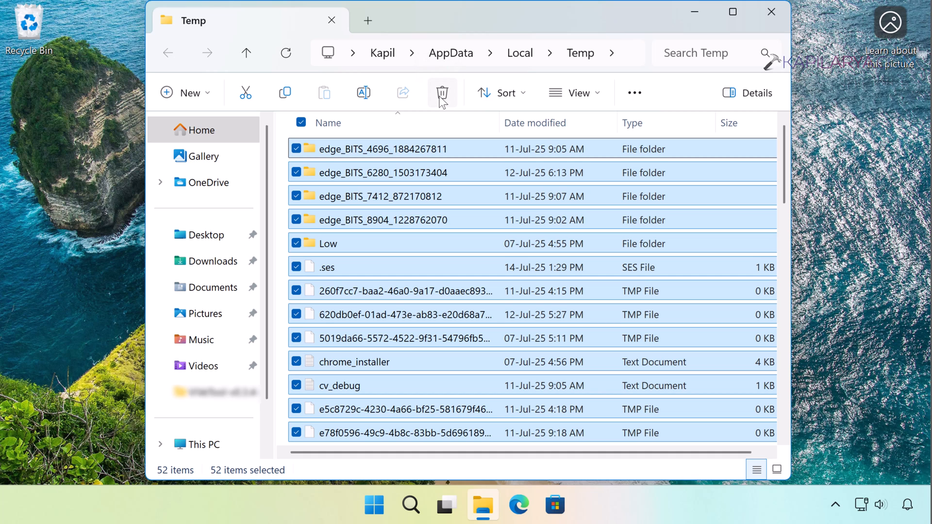
left_click(442, 93)
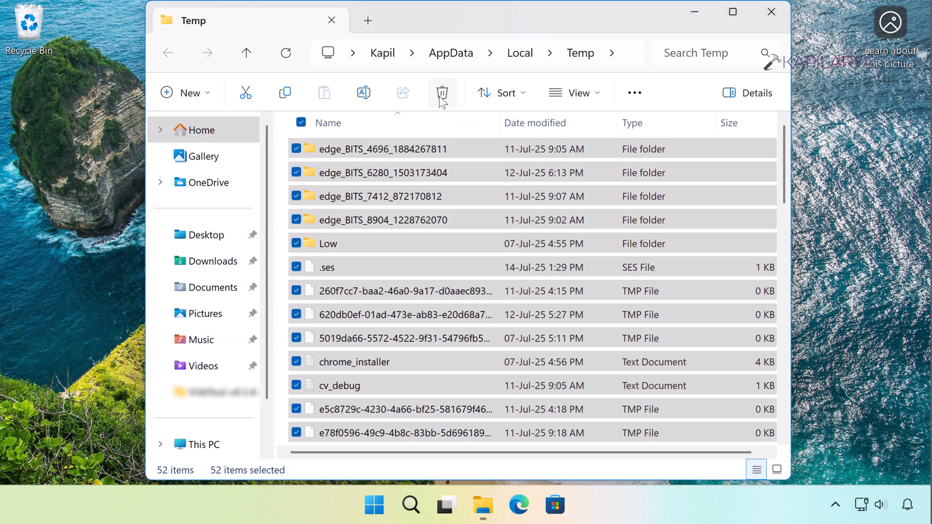
left_click(443, 93)
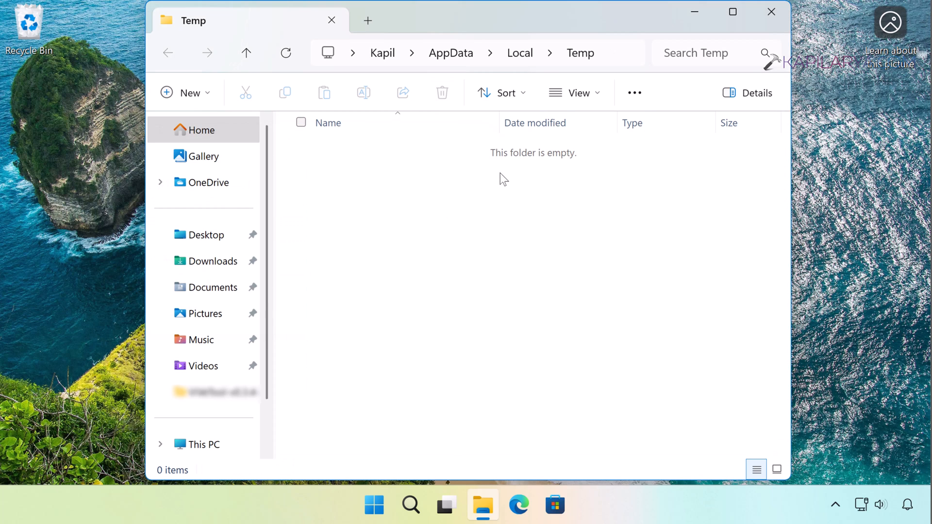
left_click(771, 11)
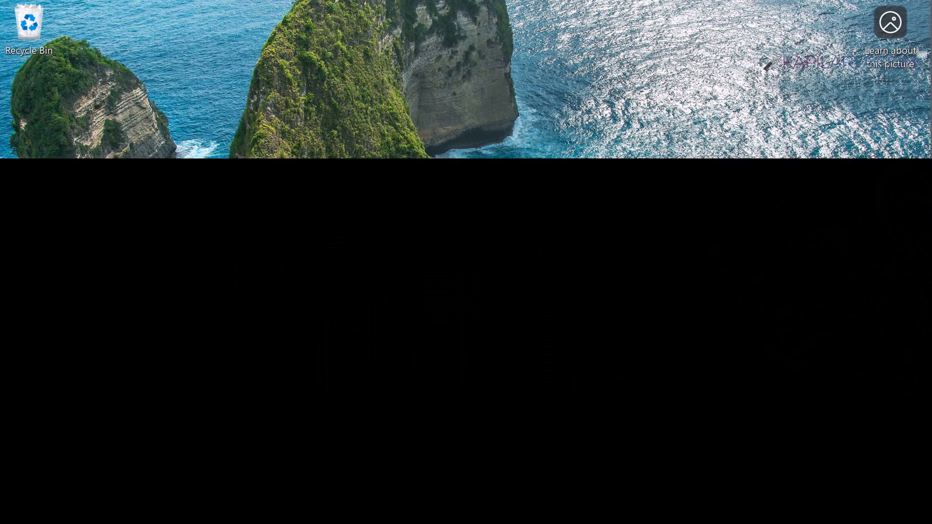
Search for 'cmd' and run Command Prompt as administrator.
left_click(410, 505)
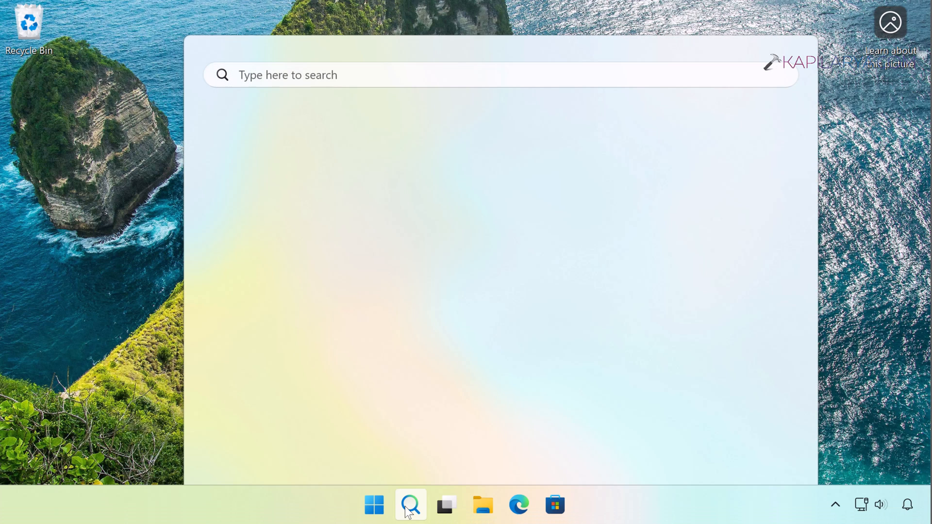
type("cm")
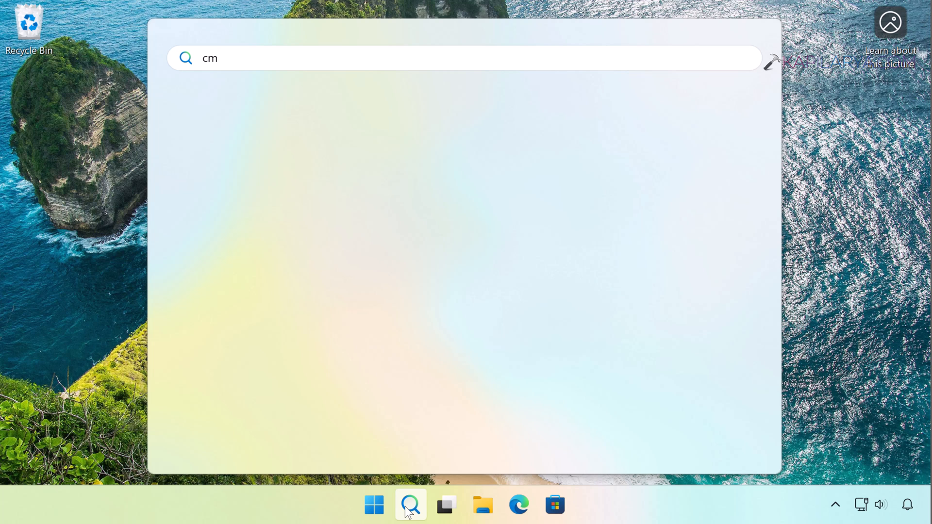
type("d")
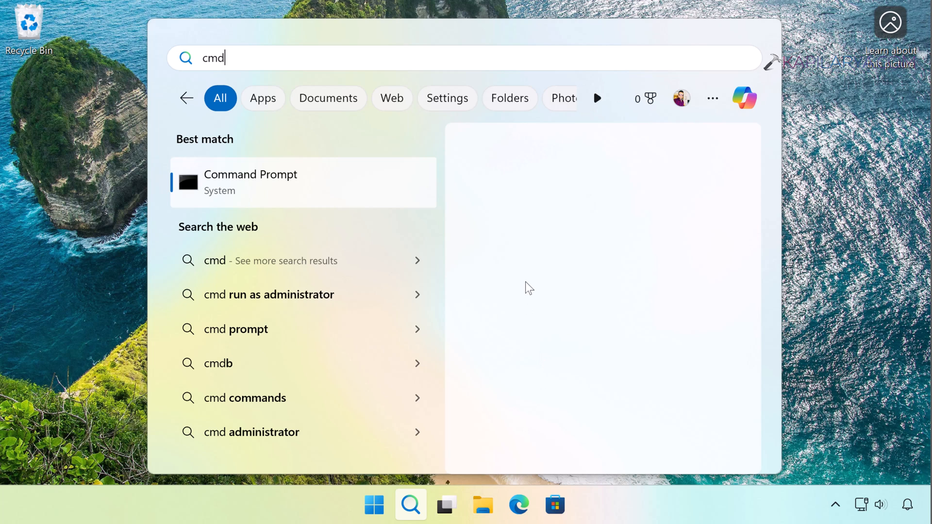
left_click(249, 181)
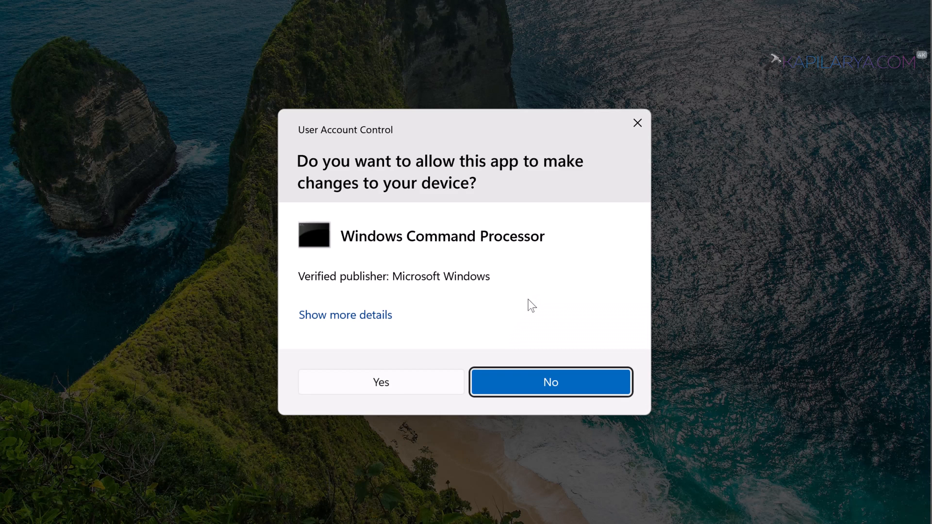
Approve the admin prompt and run sfc /scannow to start the system scan.
left_click(381, 382)
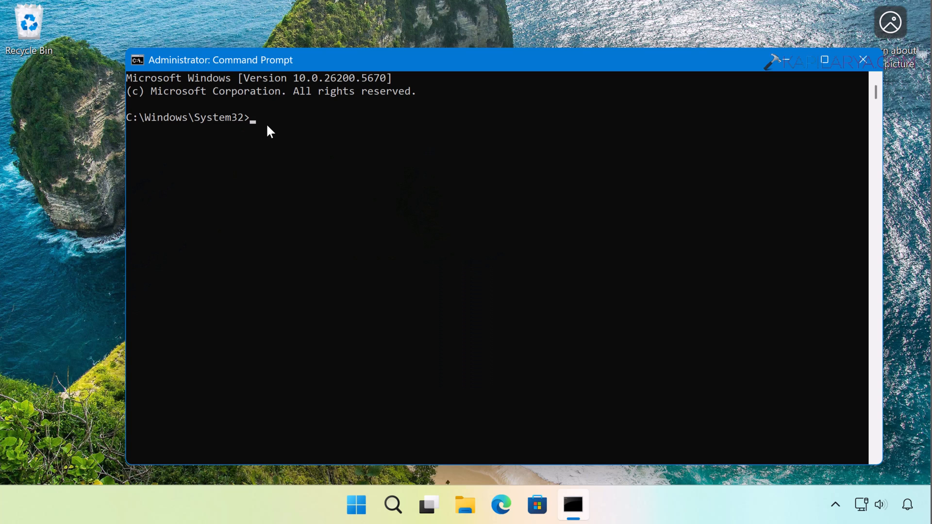
type("sfc")
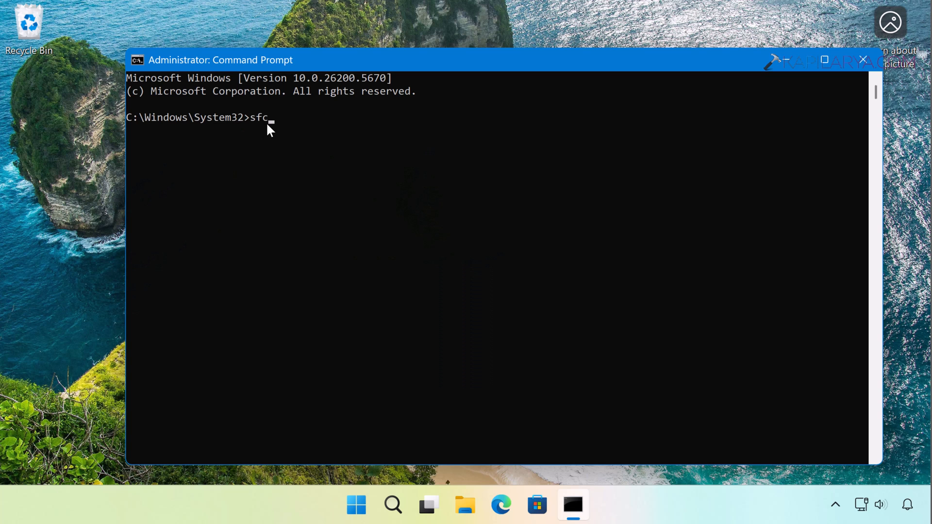
type("/scan")
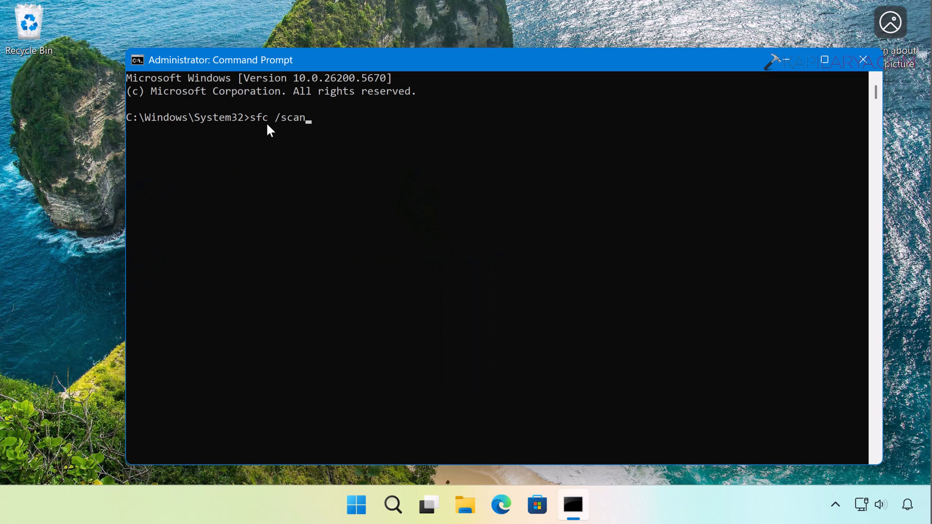
type("now")
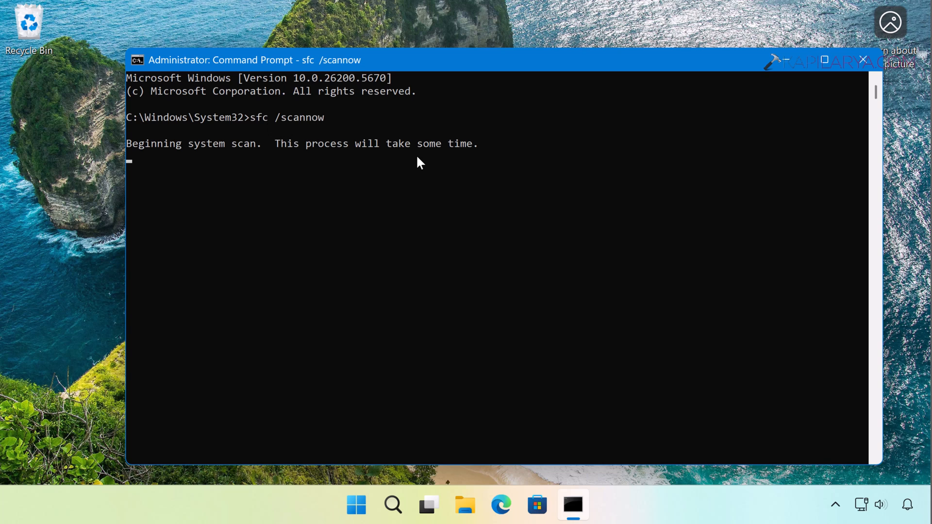
mouse_move(268, 162)
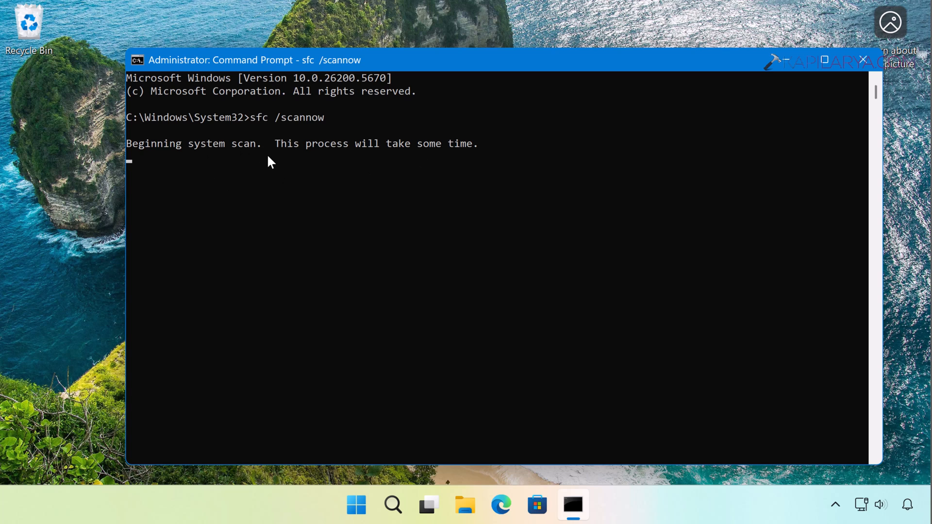
mouse_move(469, 161)
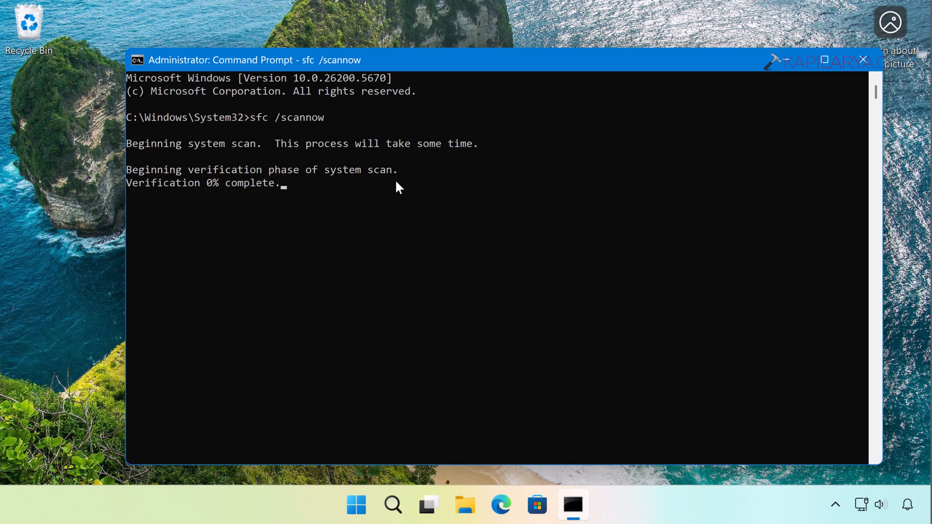
mouse_move(303, 198)
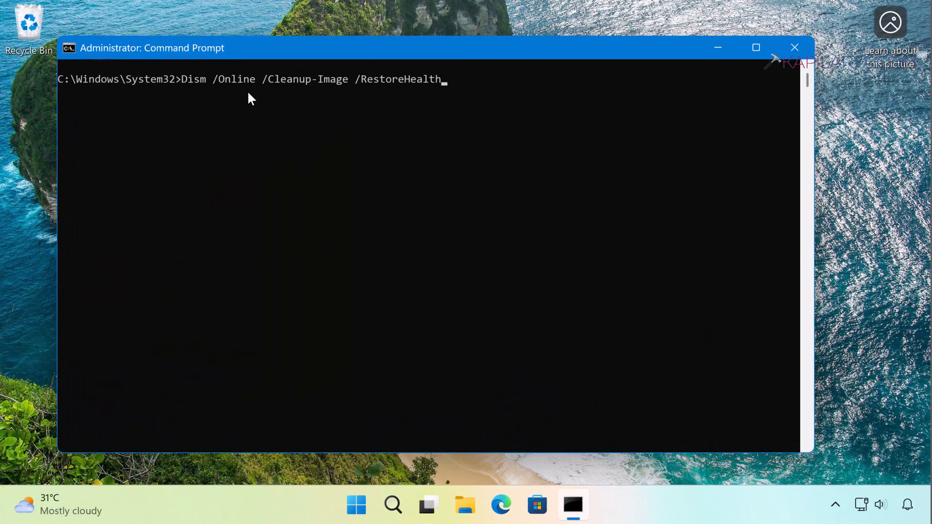
Run Dism /Online /Cleanup-Image /RestoreHealth to repair the Windows image.
key("Return")
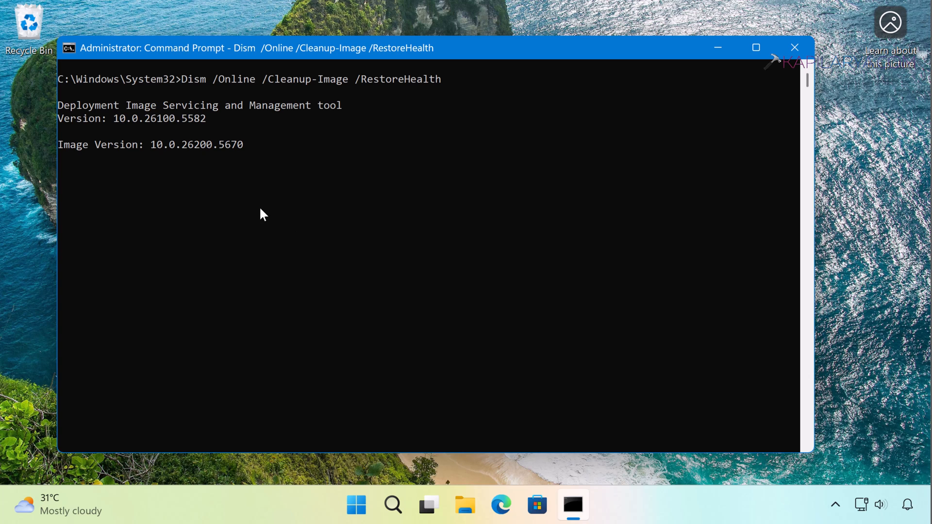
mouse_move(197, 187)
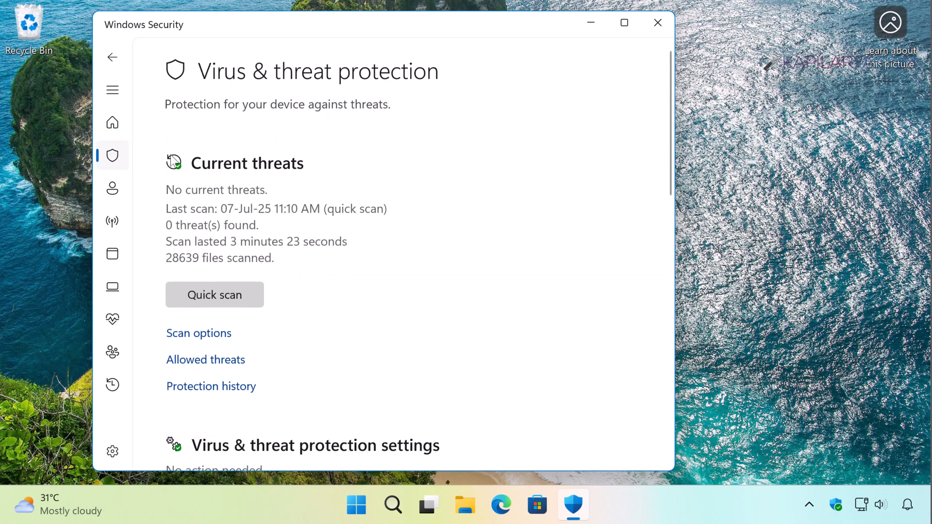
mouse_move(285, 315)
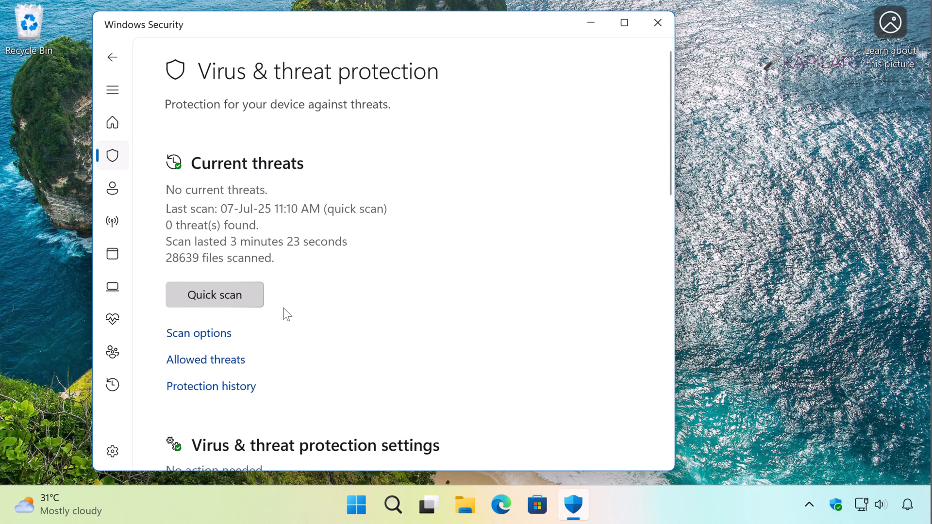
mouse_move(222, 339)
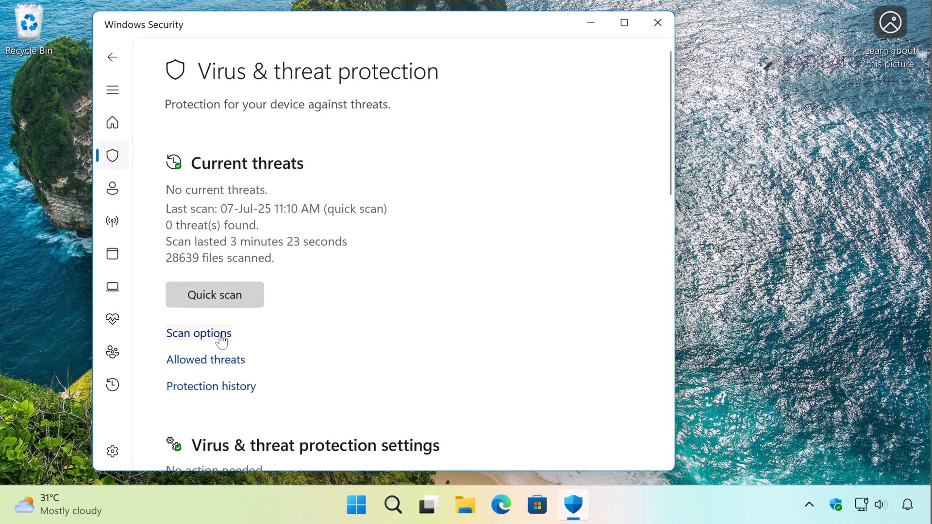
Choose Full scan in Windows Security scan options and start it.
left_click(198, 333)
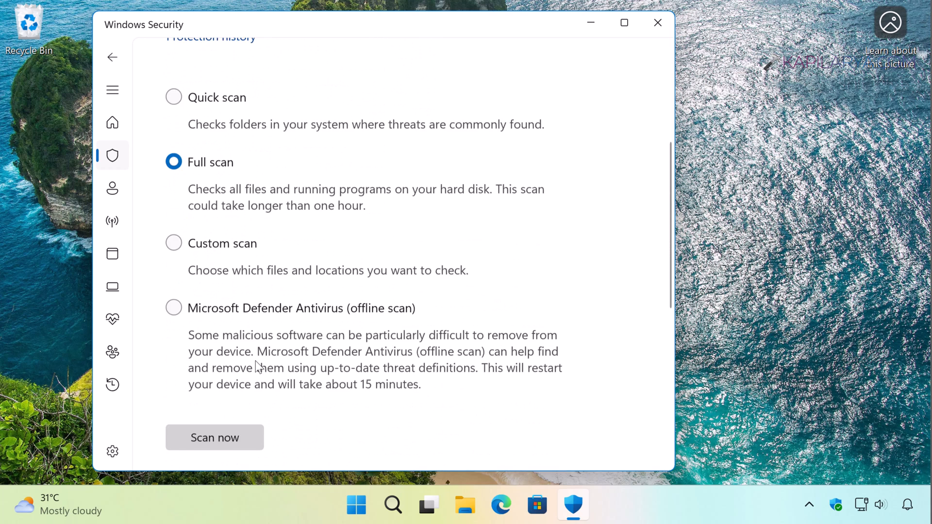
scroll("up", 3)
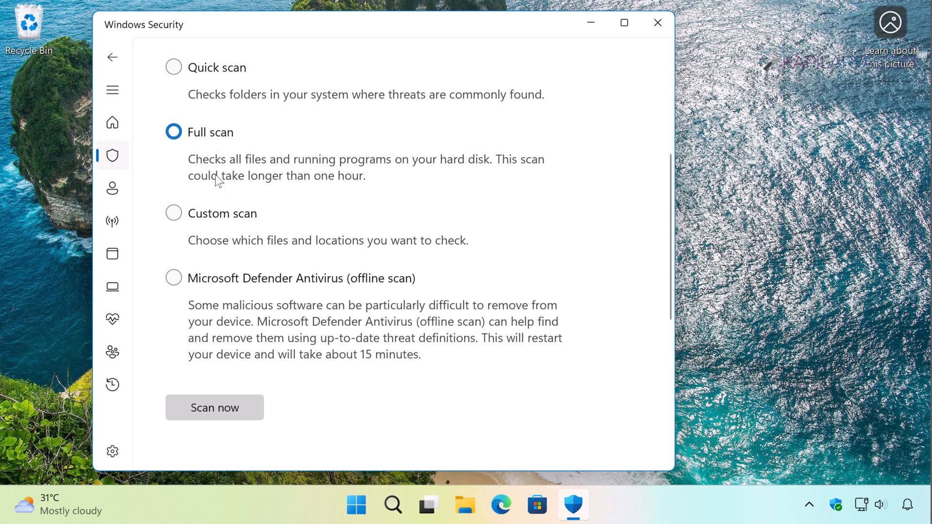
mouse_move(215, 408)
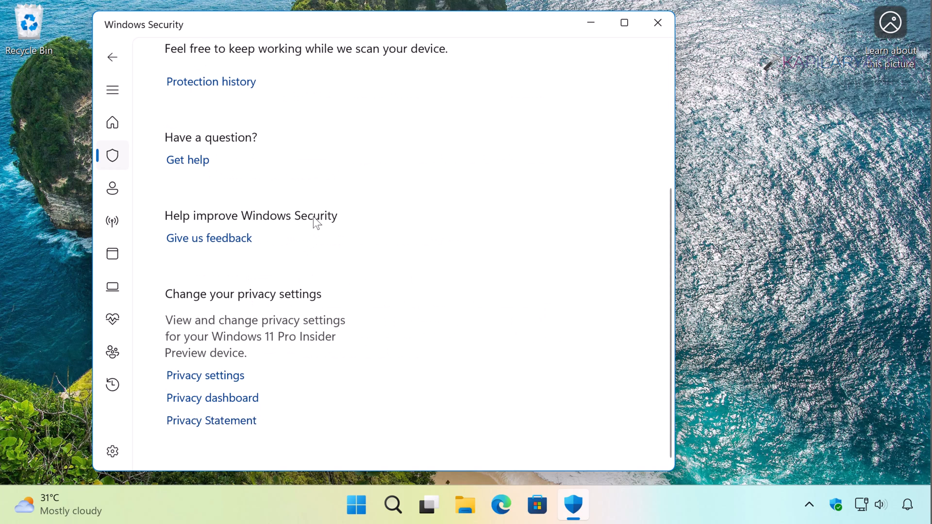
scroll("up", 3)
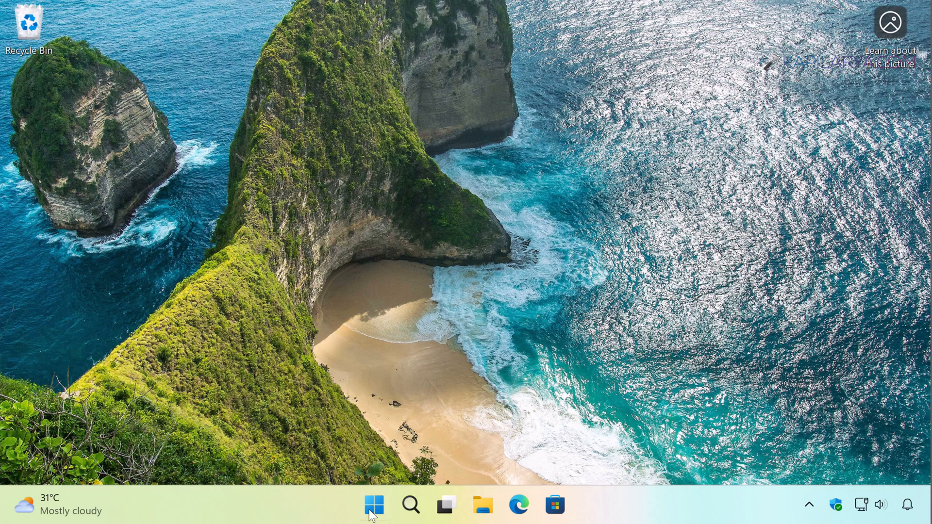
Open Run from the Start quick menu and launch sysdm.cpl.
right_click(374, 505)
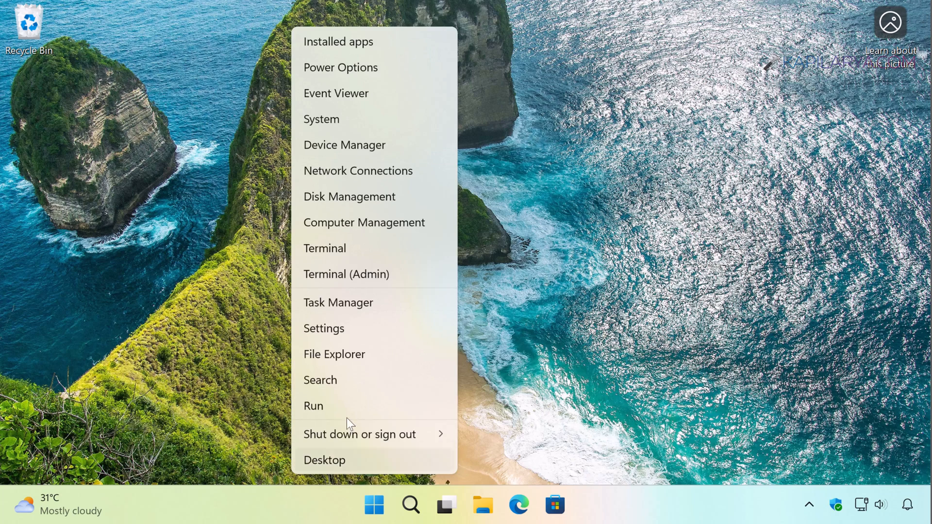
left_click(313, 406)
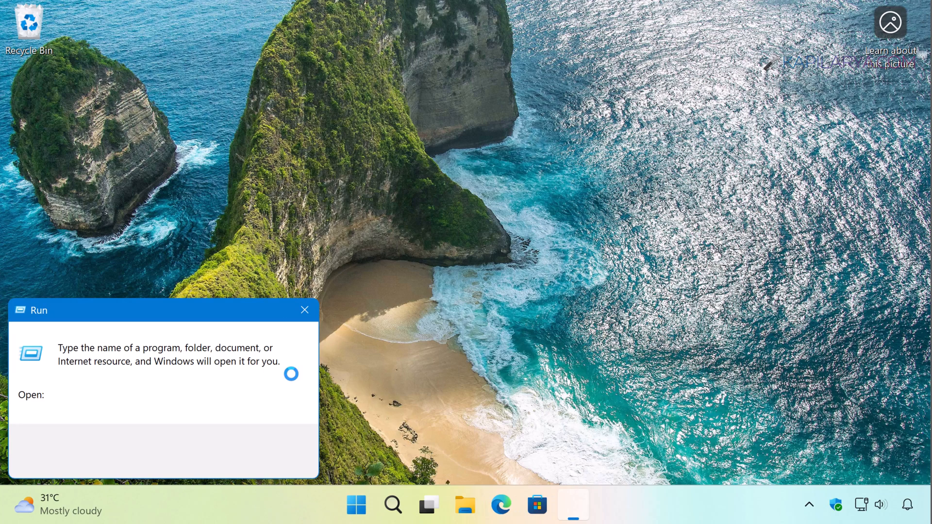
type("sy")
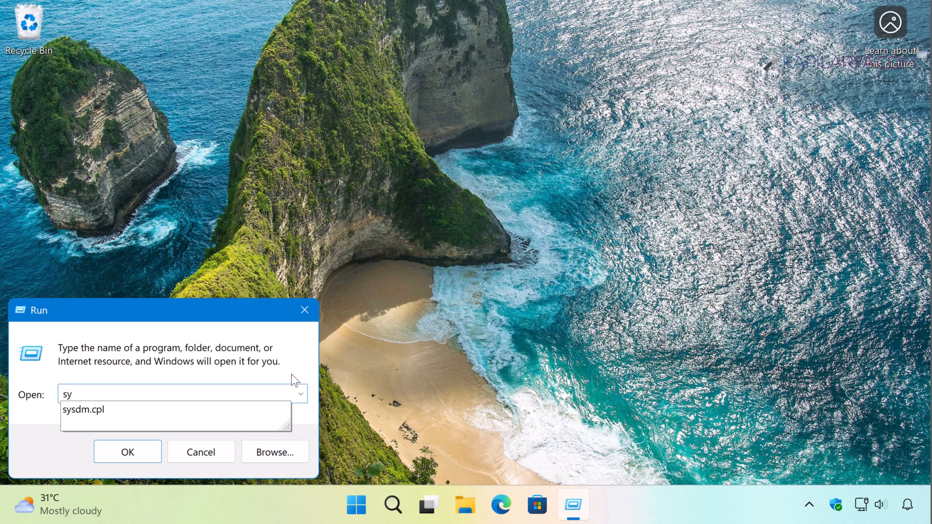
left_click(127, 452)
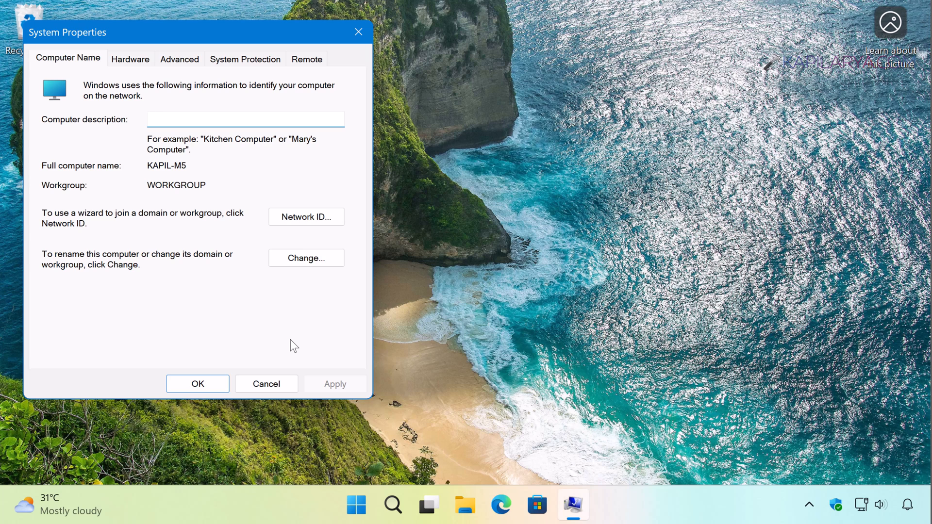
mouse_move(190, 67)
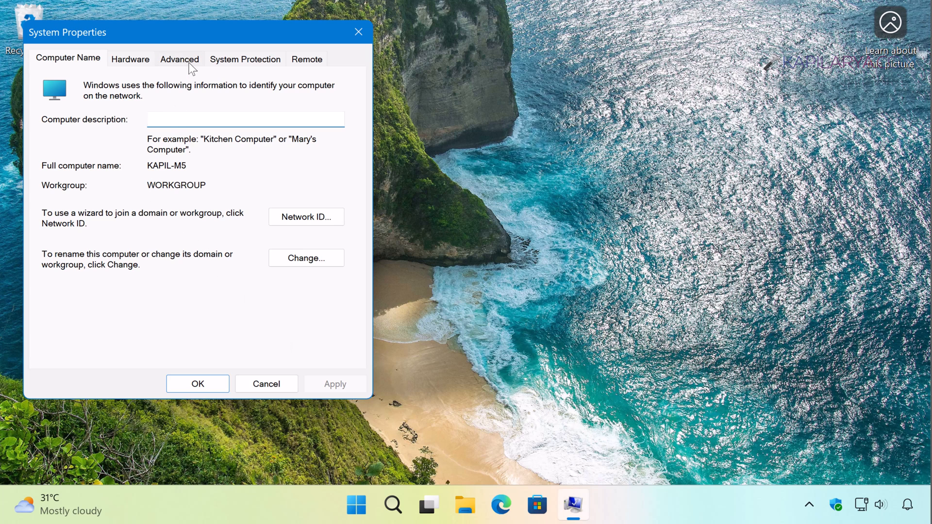
Navigate Advanced > Performance Settings > Advanced to open the Virtual Memory dialog.
left_click(179, 59)
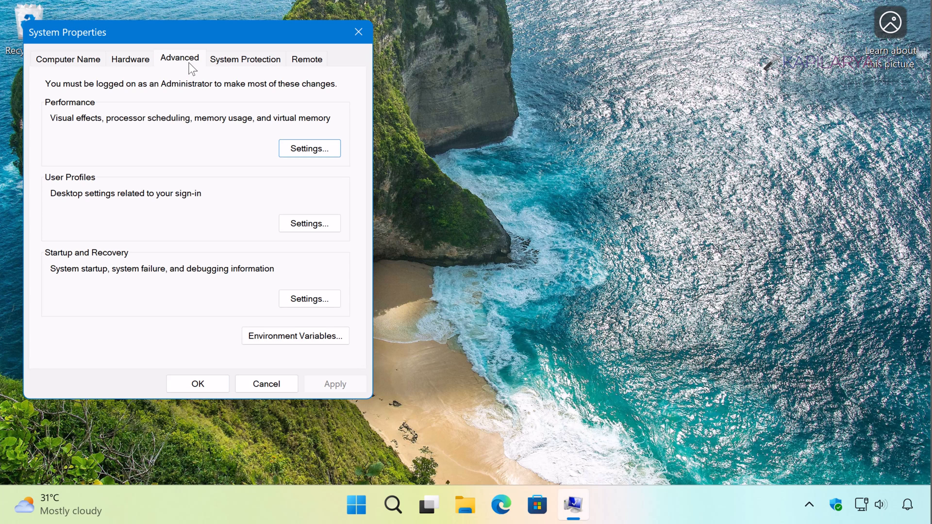
mouse_move(309, 149)
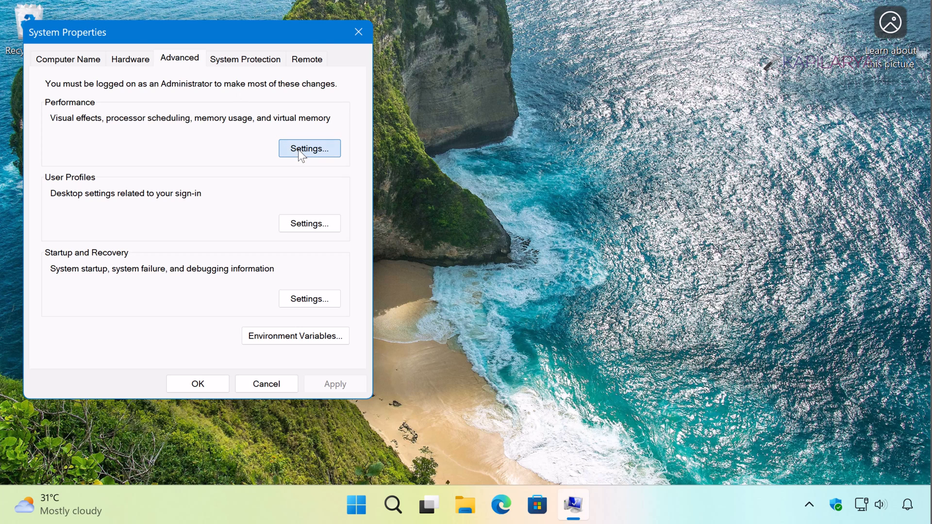
left_click(310, 148)
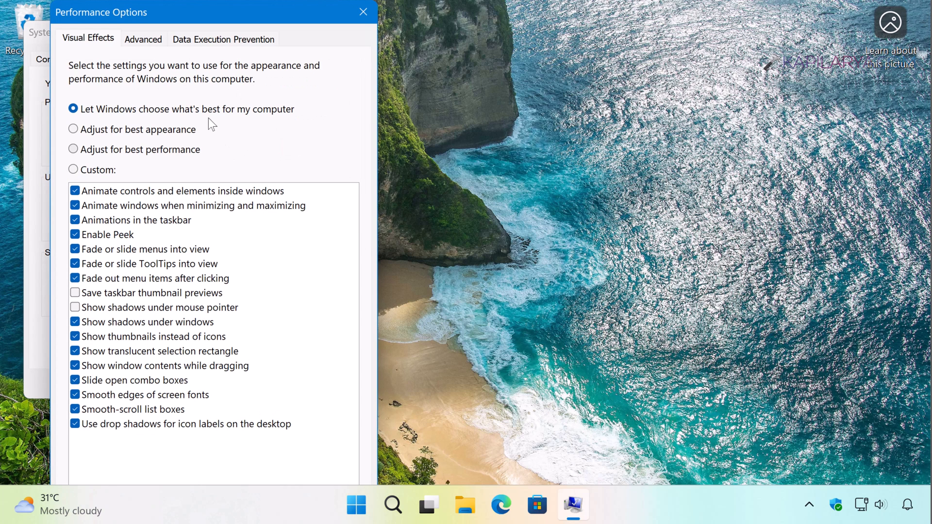
left_click(143, 39)
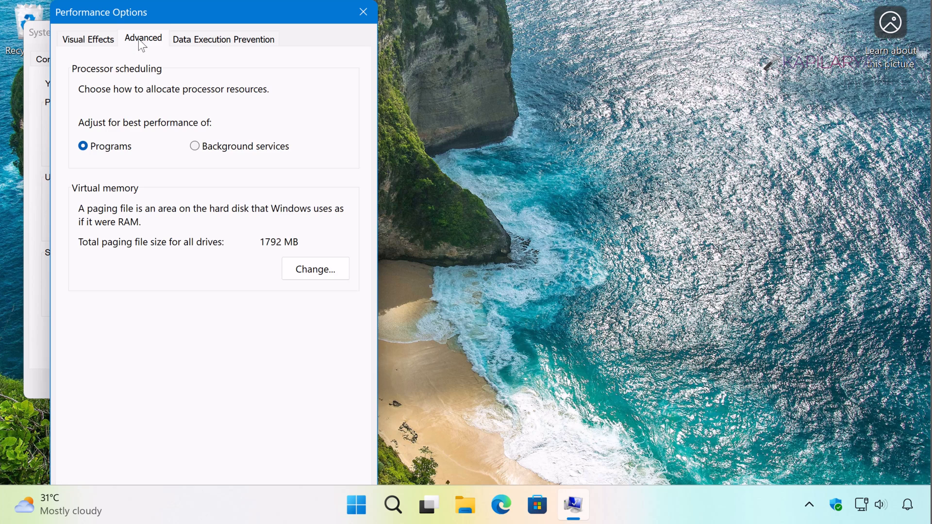
mouse_move(100, 196)
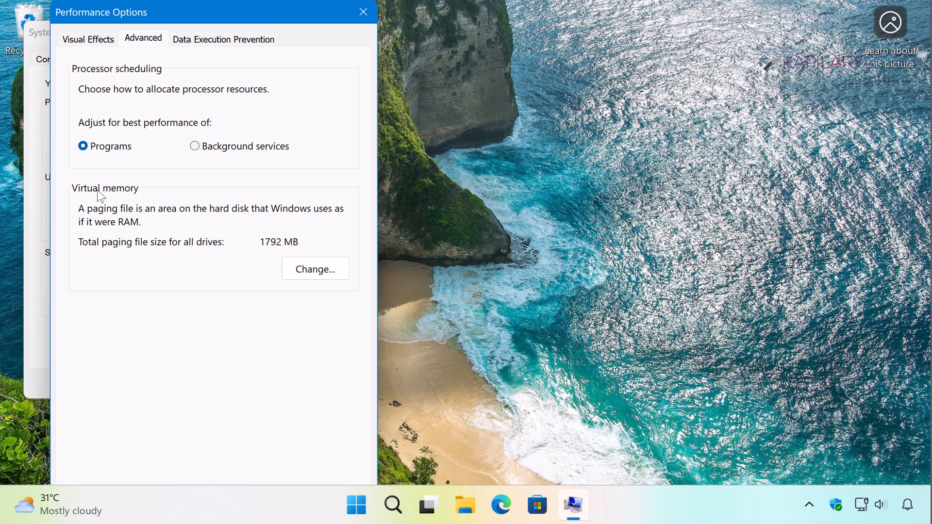
mouse_move(201, 220)
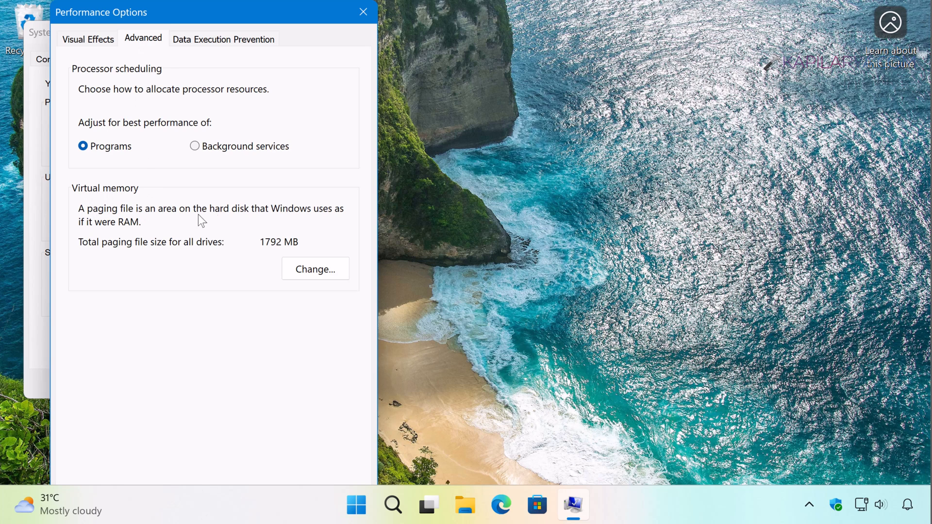
mouse_move(294, 265)
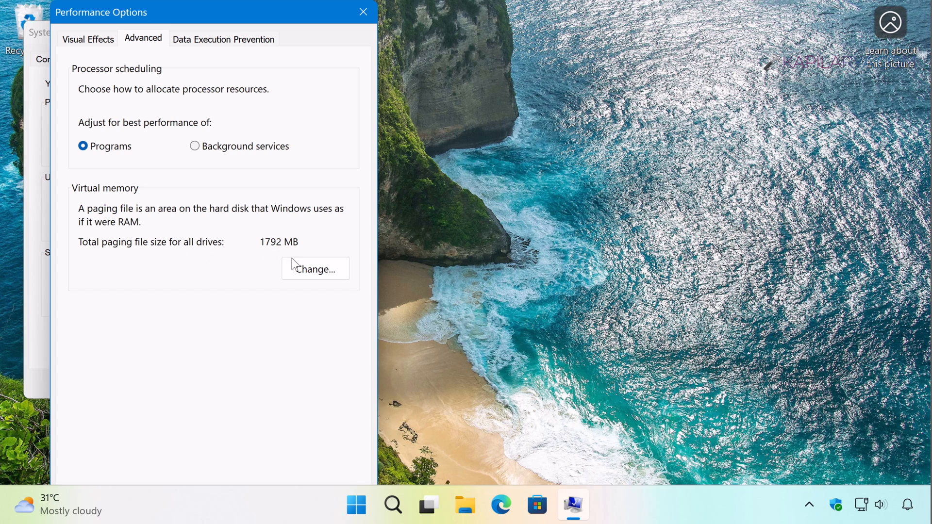
left_click(315, 268)
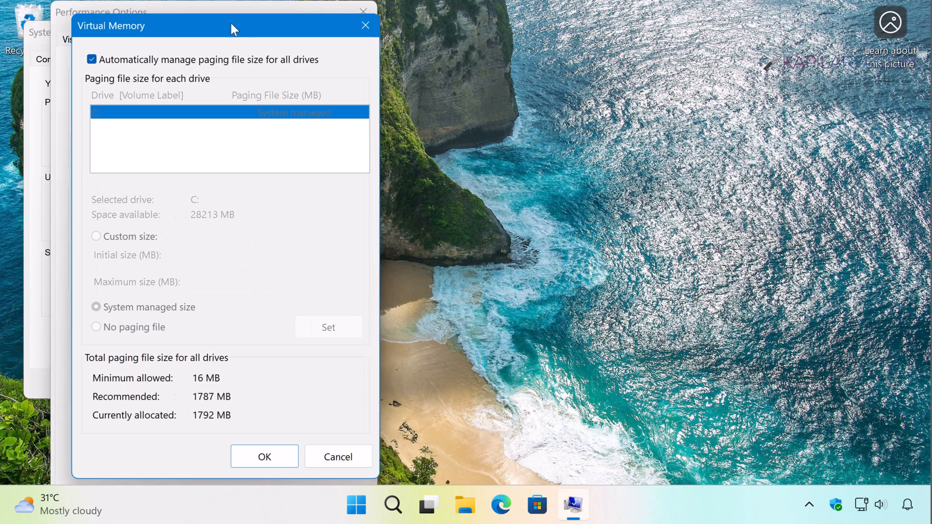
Turn off automatic paging management, give C: a custom paging size, and close both dialogs.
left_click_drag(229, 25, 250, 24)
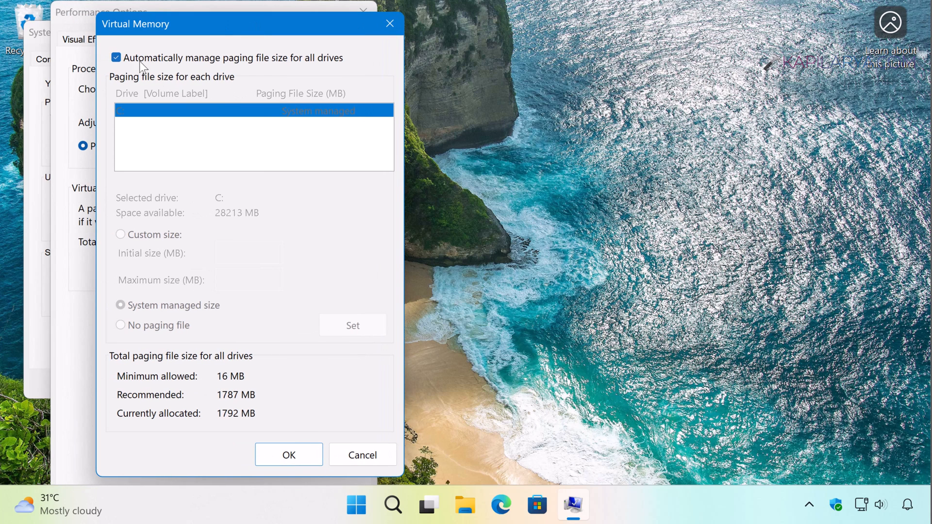
left_click(116, 57)
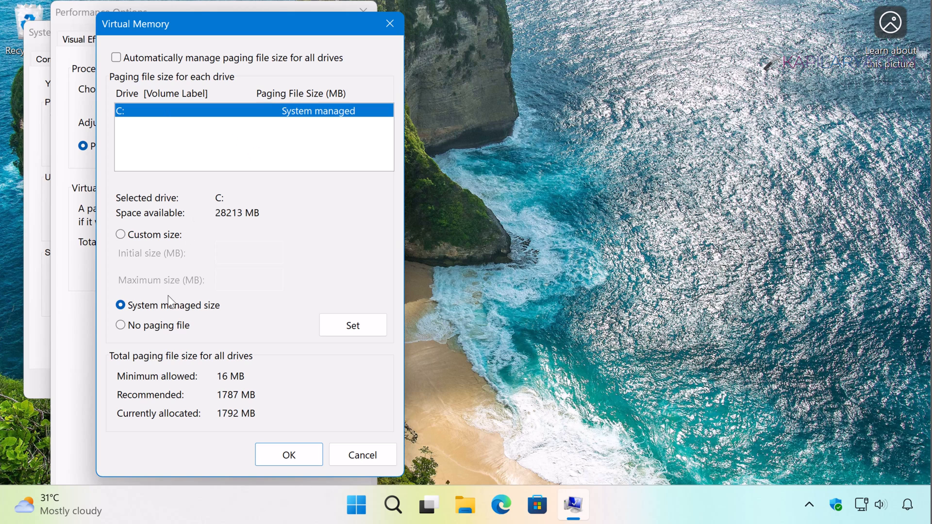
mouse_move(135, 265)
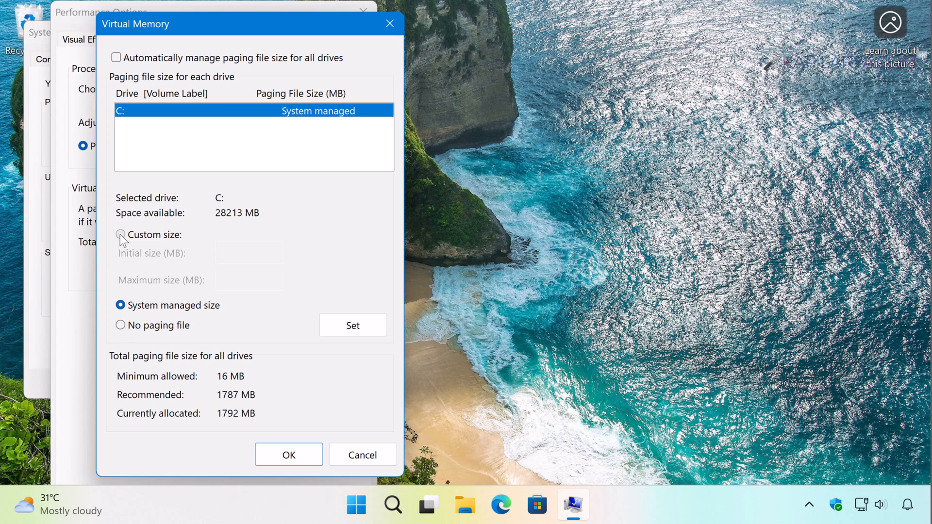
left_click(120, 233)
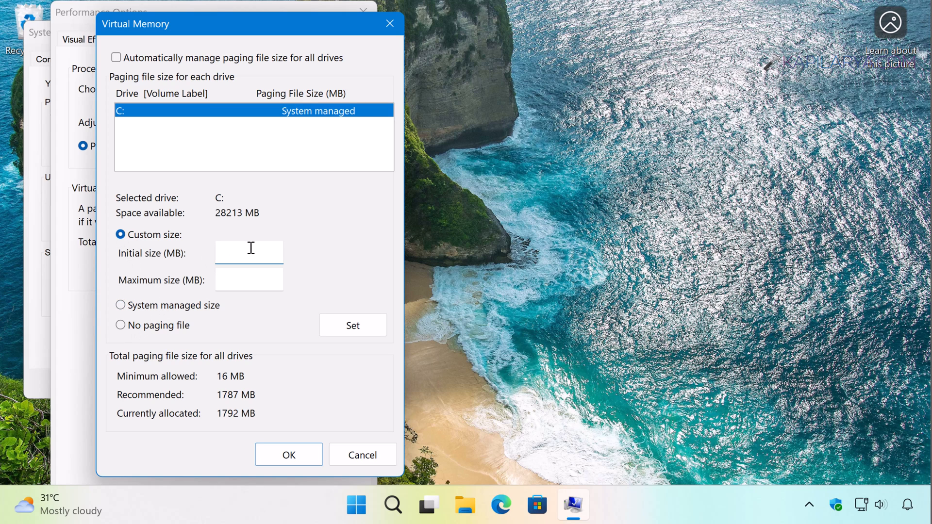
left_click(249, 252)
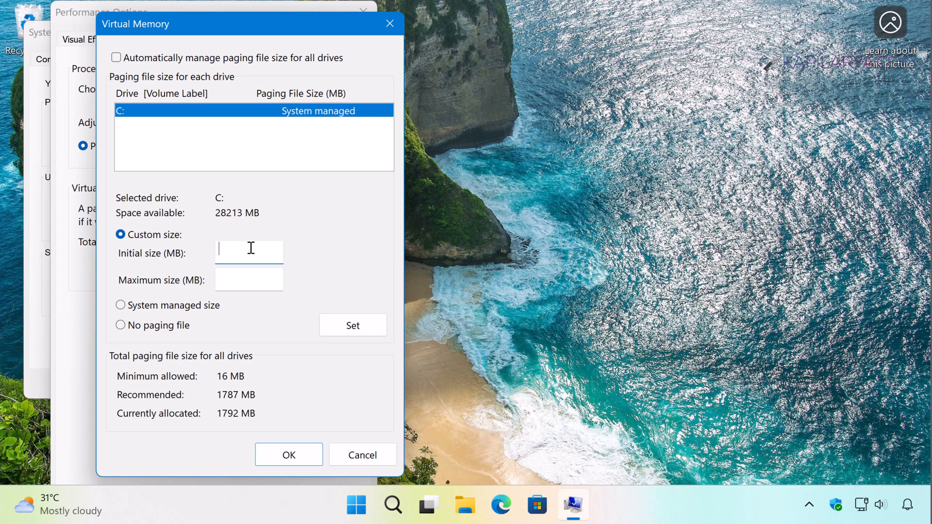
mouse_move(394, 66)
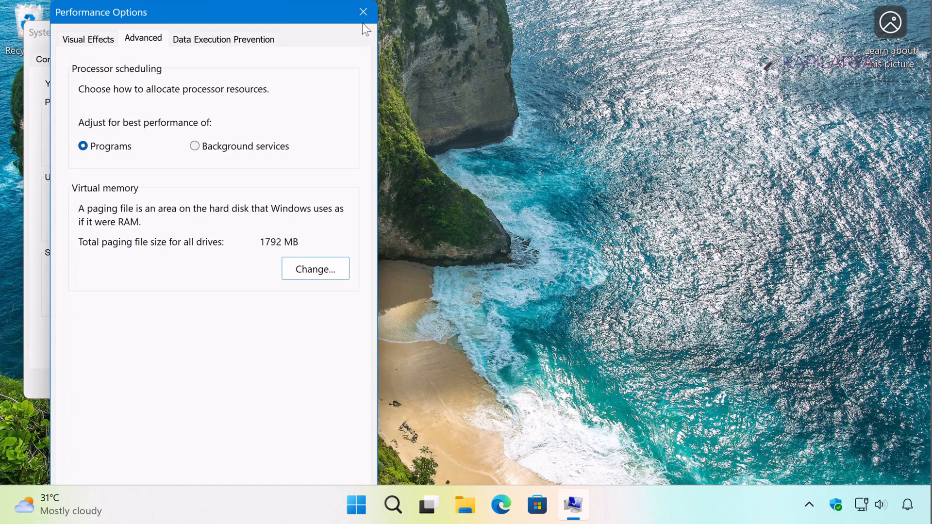
left_click(364, 11)
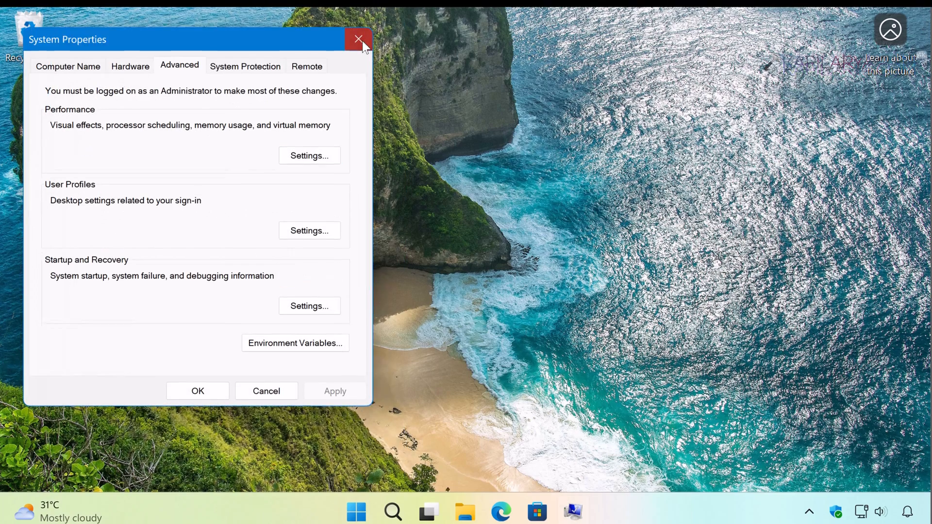
left_click(358, 39)
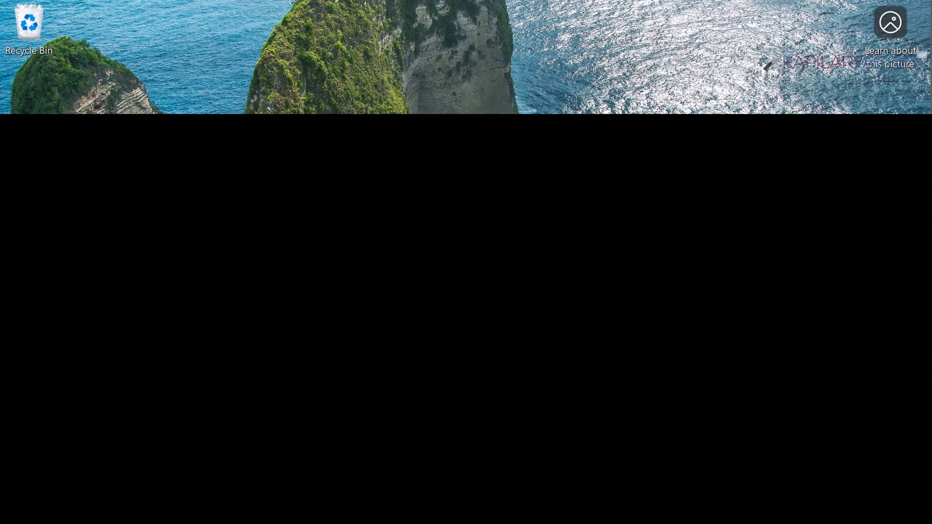
right_click(373, 505)
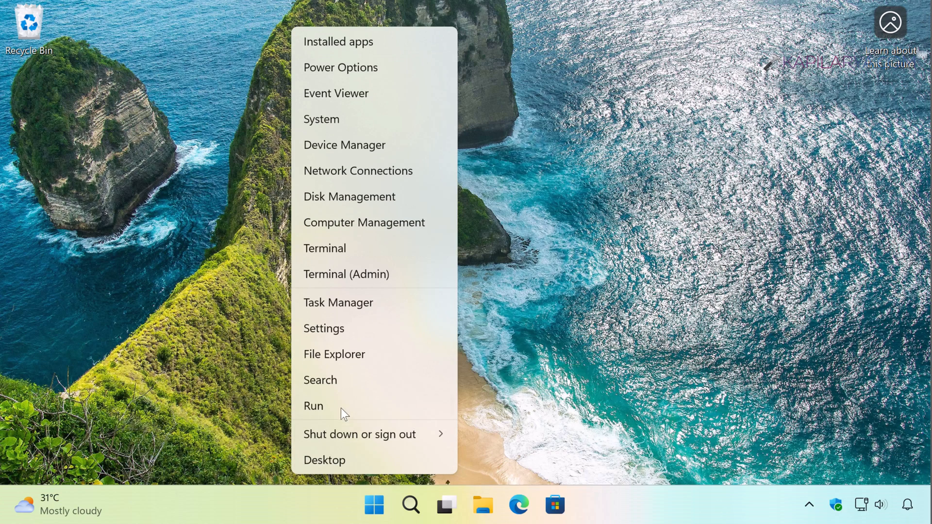
left_click(313, 406)
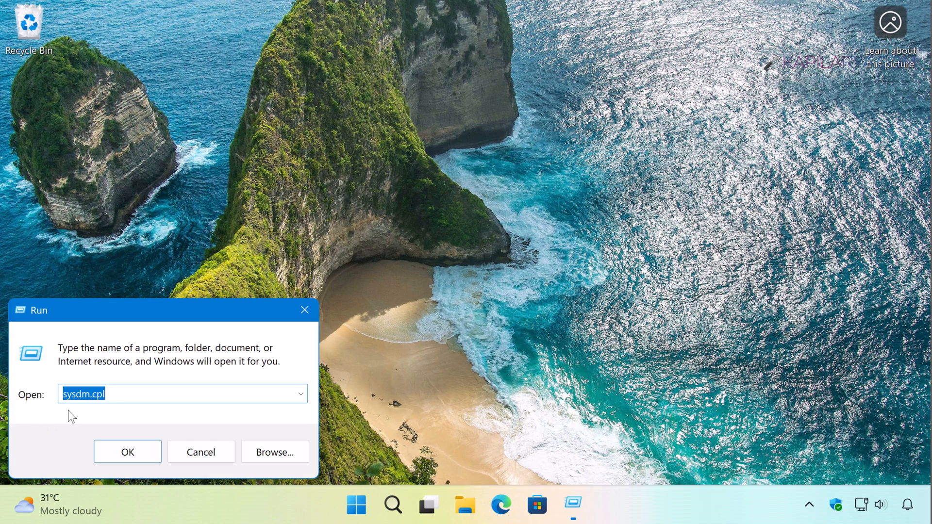
type("mdsched.exe")
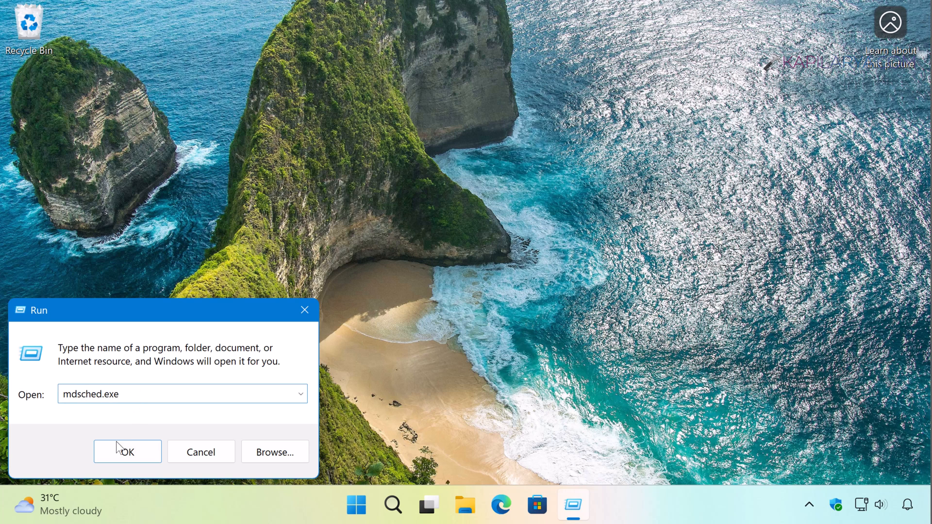
left_click(127, 452)
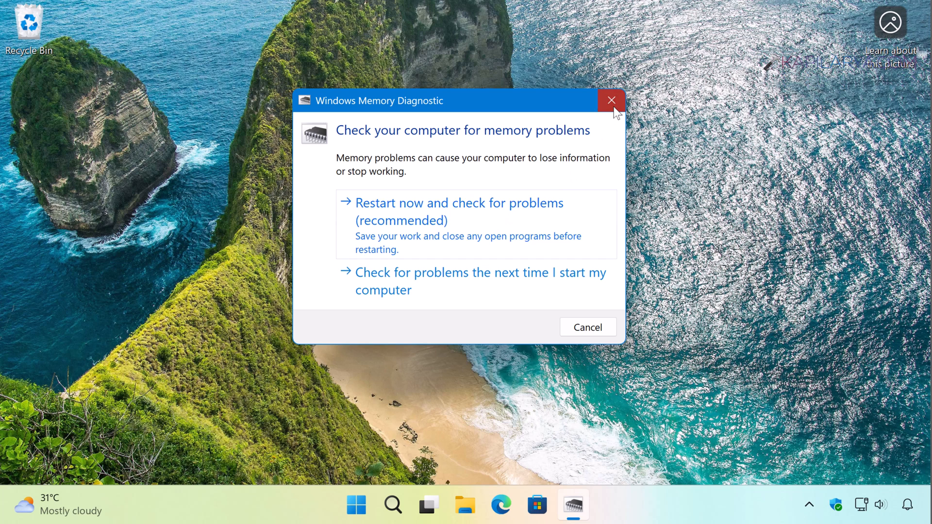
left_click(612, 101)
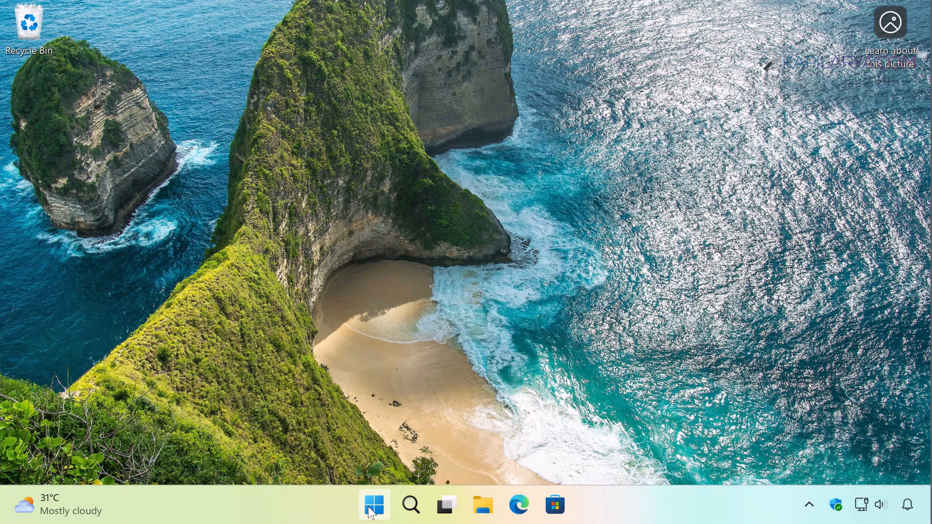
Open Device Manager from Win+X and show the VMware SVGA 3D adapter's action menu.
right_click(373, 505)
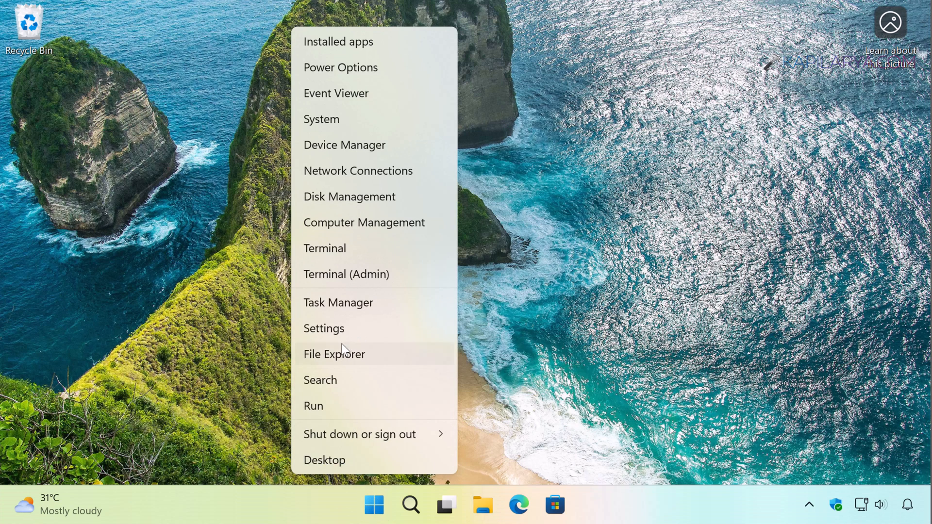
mouse_move(347, 207)
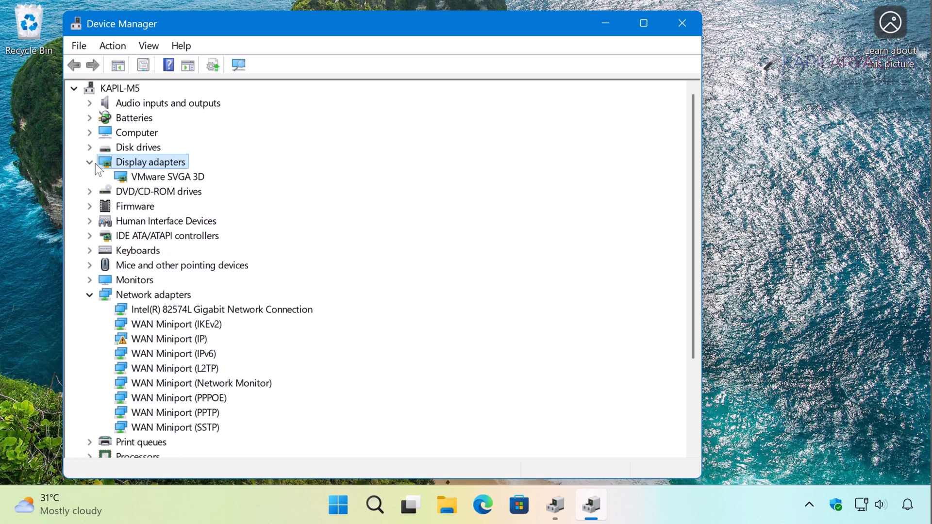
left_click(167, 177)
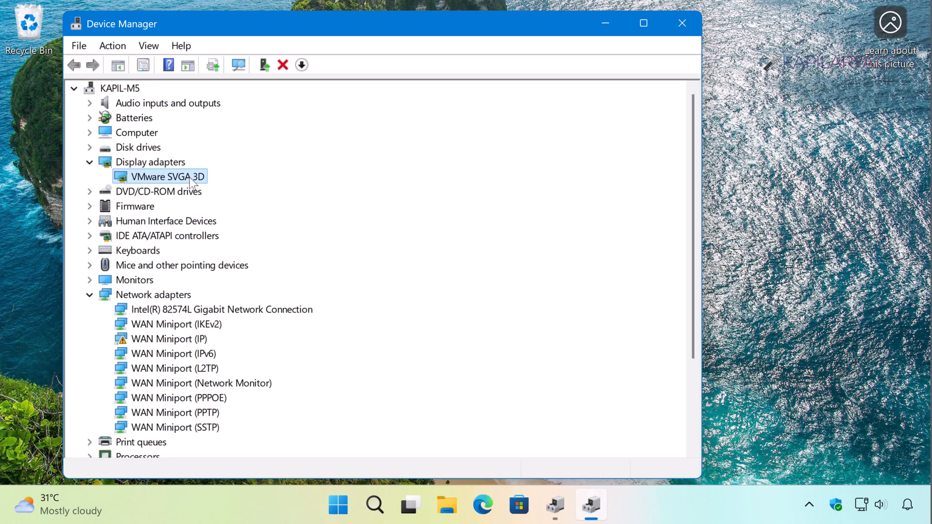
right_click(176, 175)
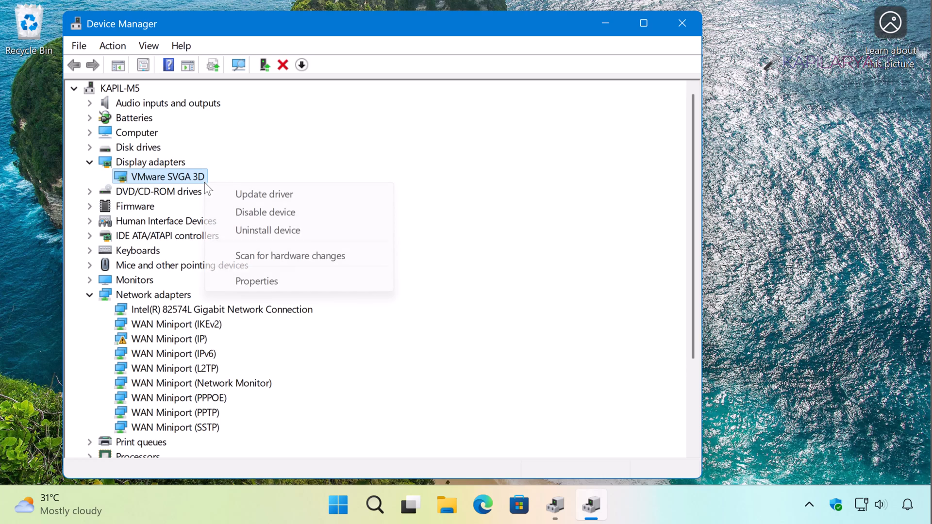
mouse_move(263, 193)
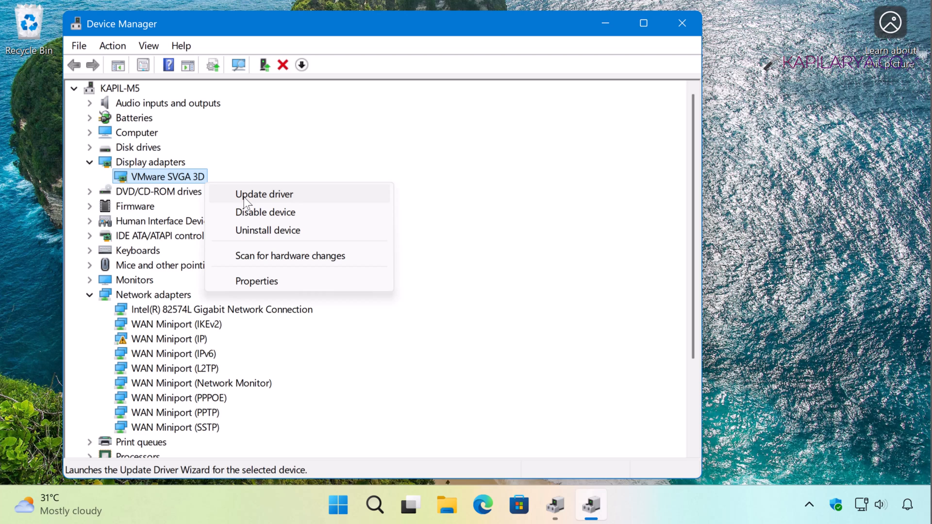
Go to Settings > System > Recovery and start Reset PC.
right_click(337, 505)
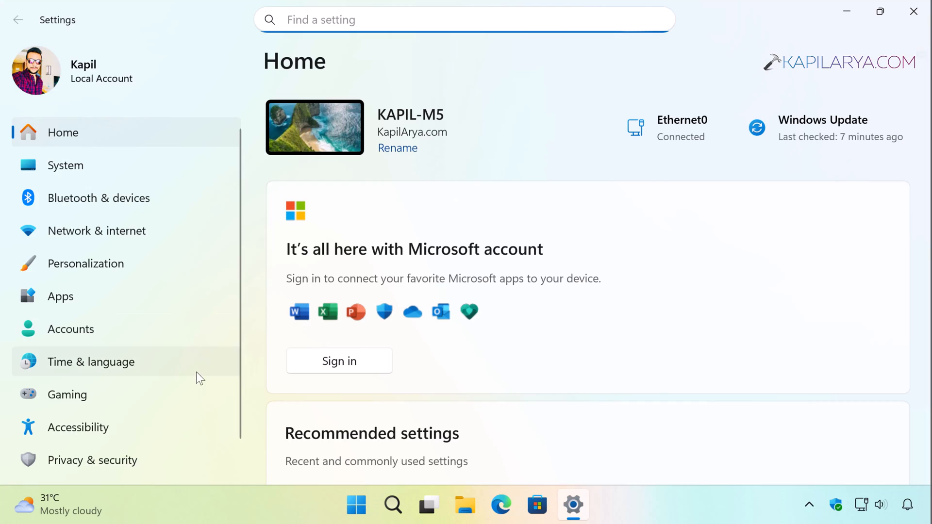
mouse_move(171, 180)
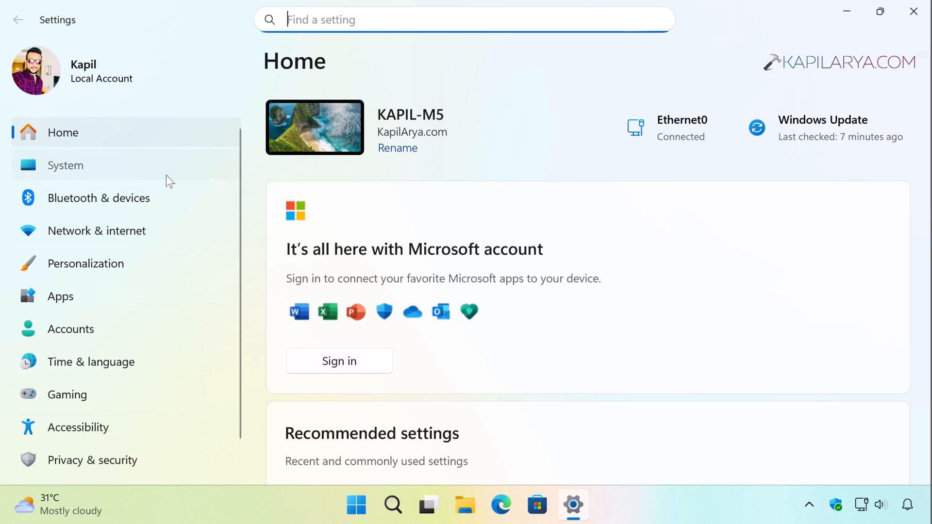
left_click(65, 165)
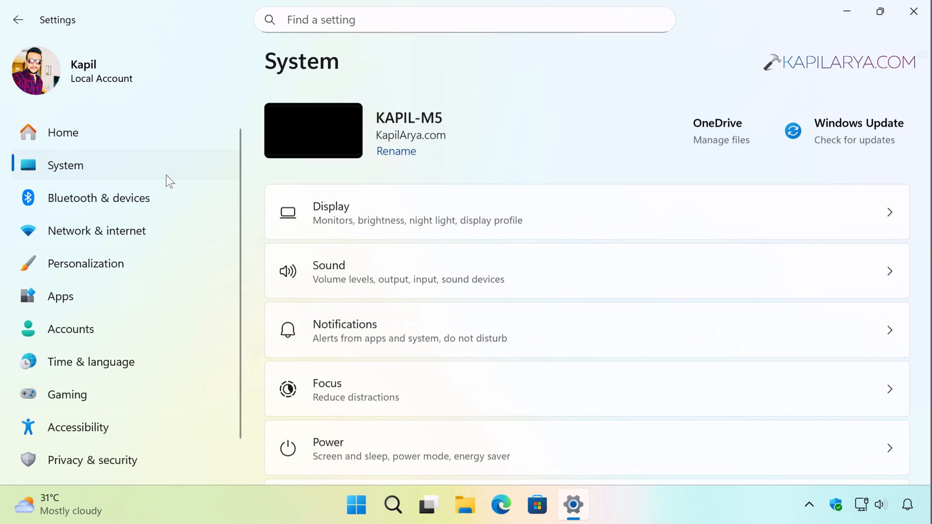
scroll("down", 3)
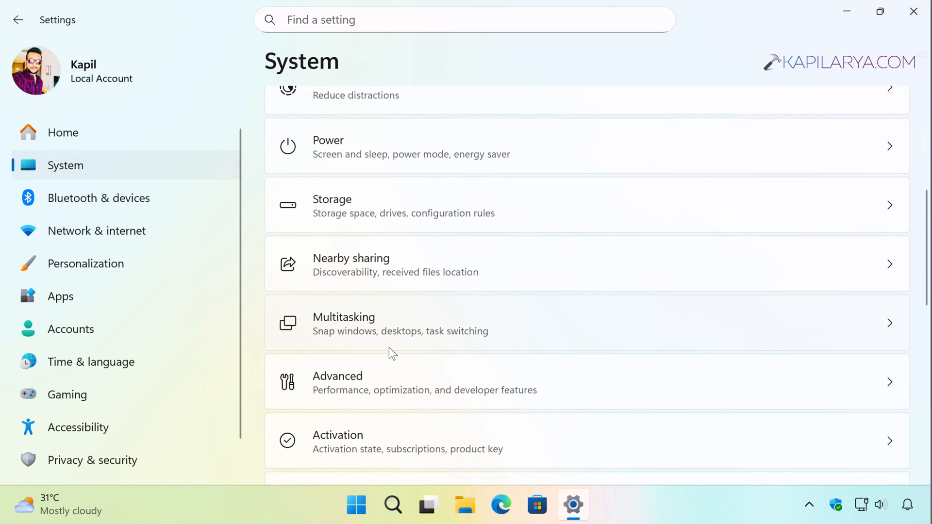
scroll("down", 3)
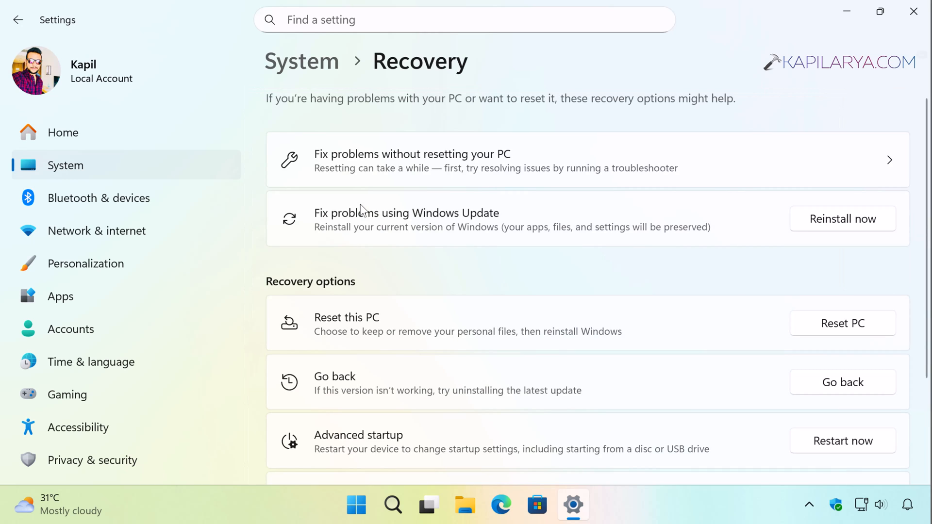
mouse_move(447, 173)
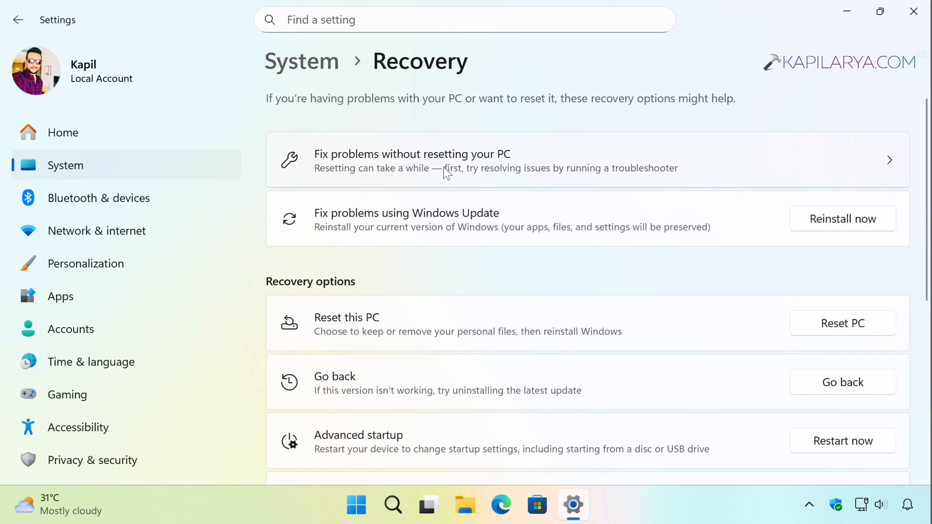
mouse_move(432, 287)
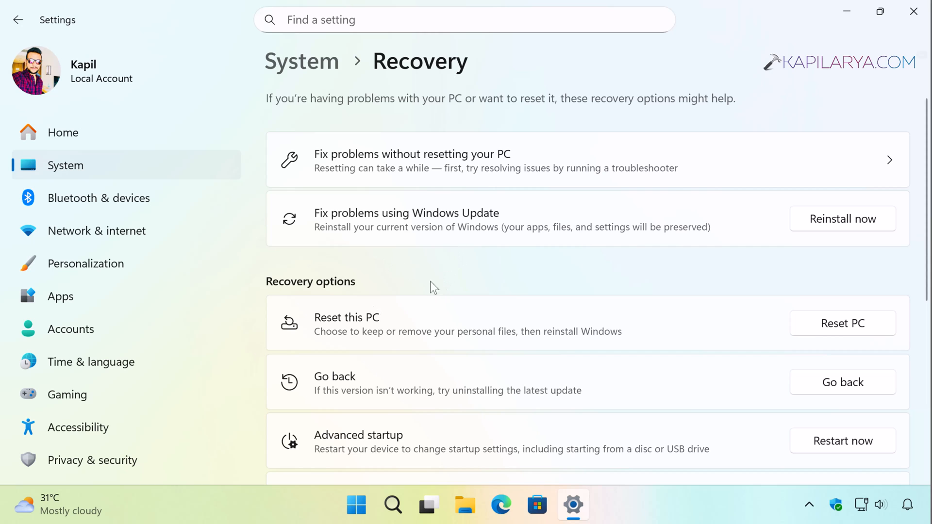
mouse_move(753, 278)
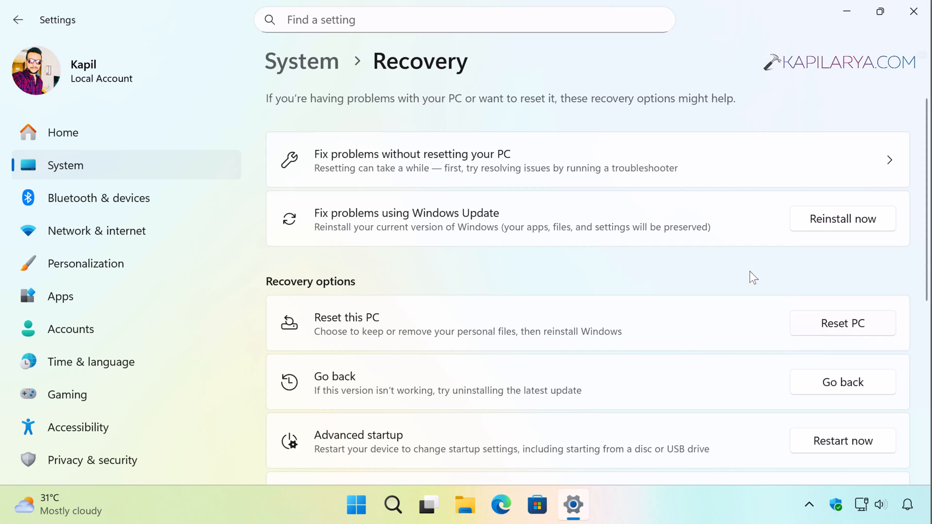
left_click(842, 323)
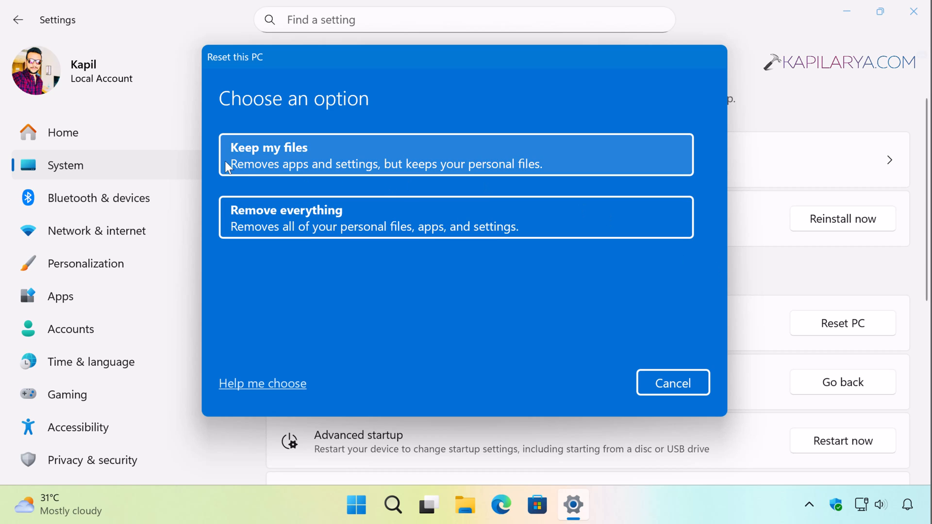
mouse_move(310, 156)
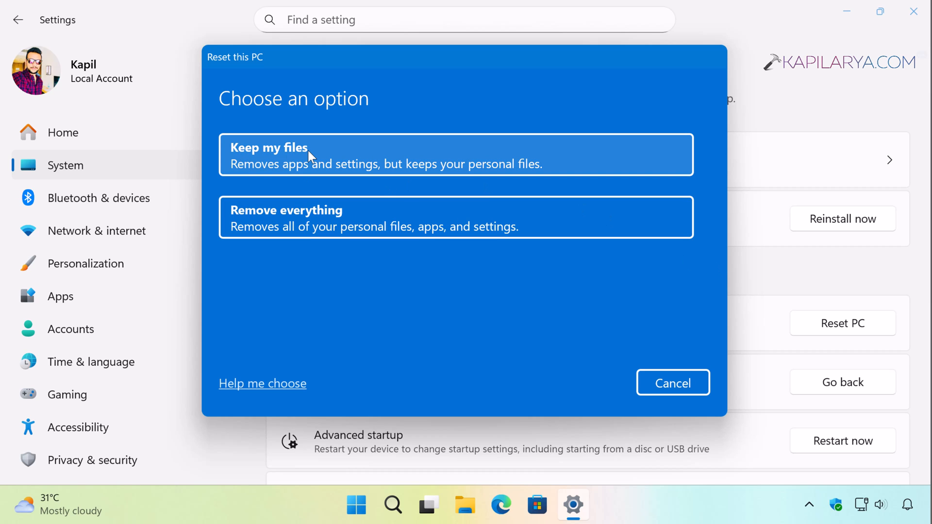
mouse_move(325, 156)
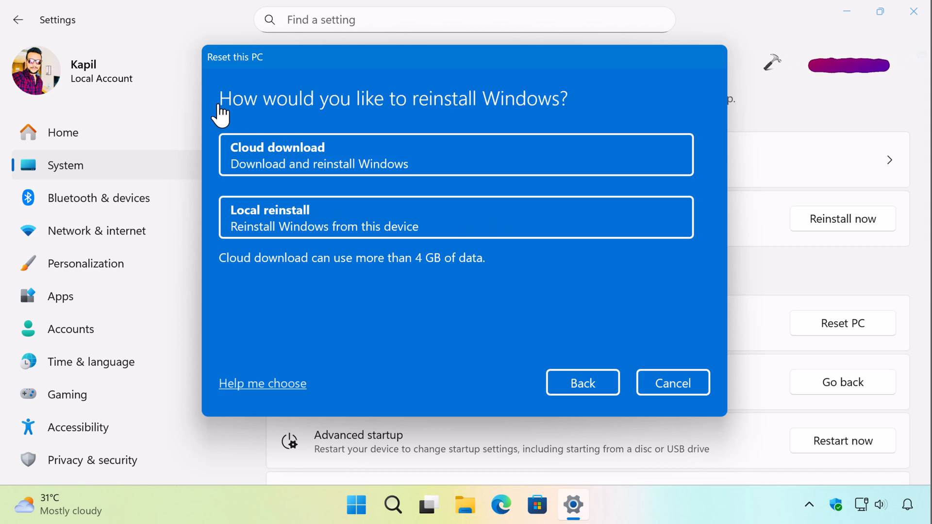
mouse_move(409, 104)
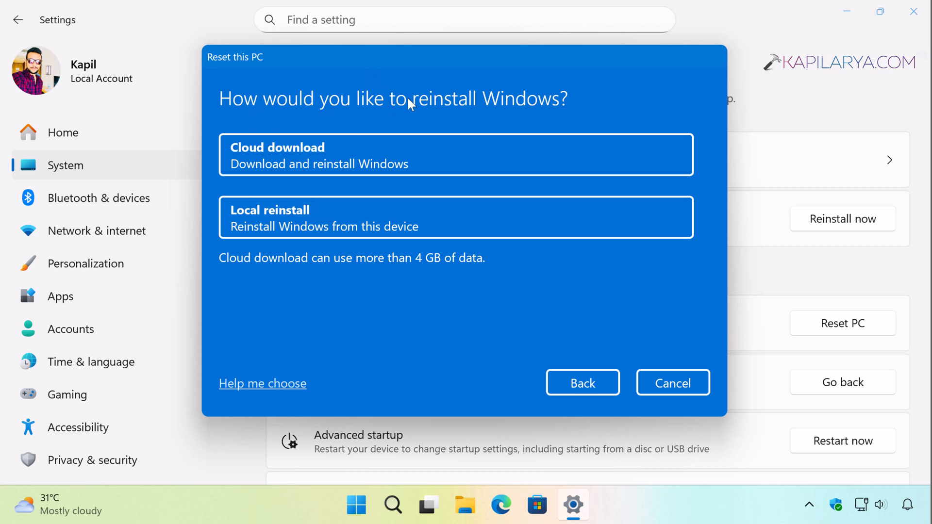
mouse_move(262, 183)
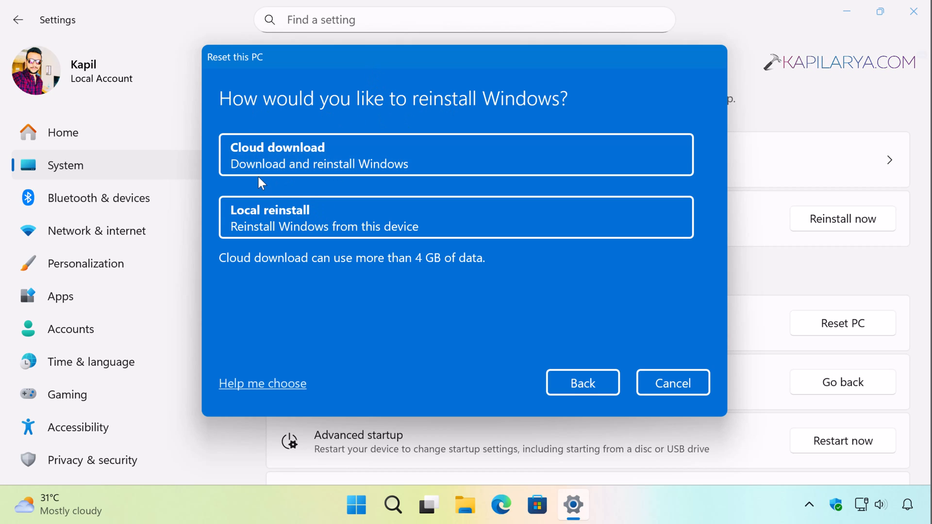
mouse_move(257, 217)
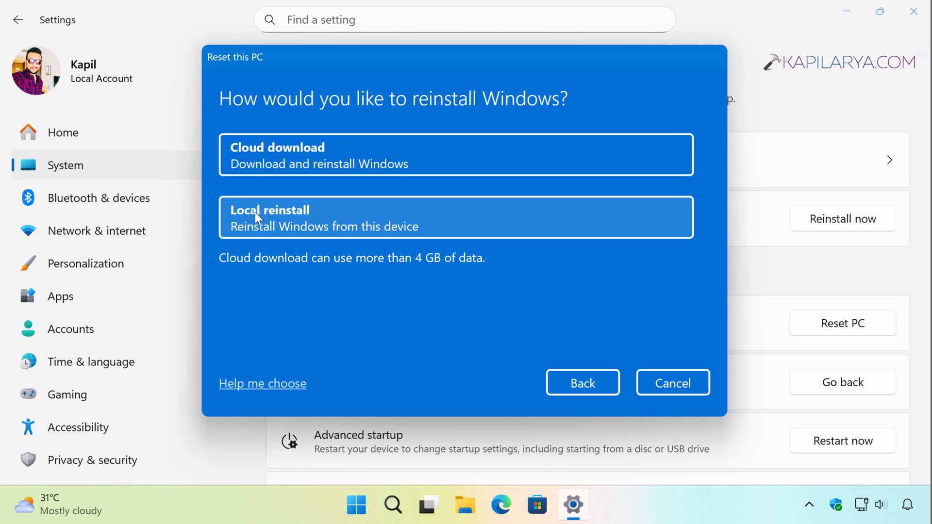
mouse_move(298, 222)
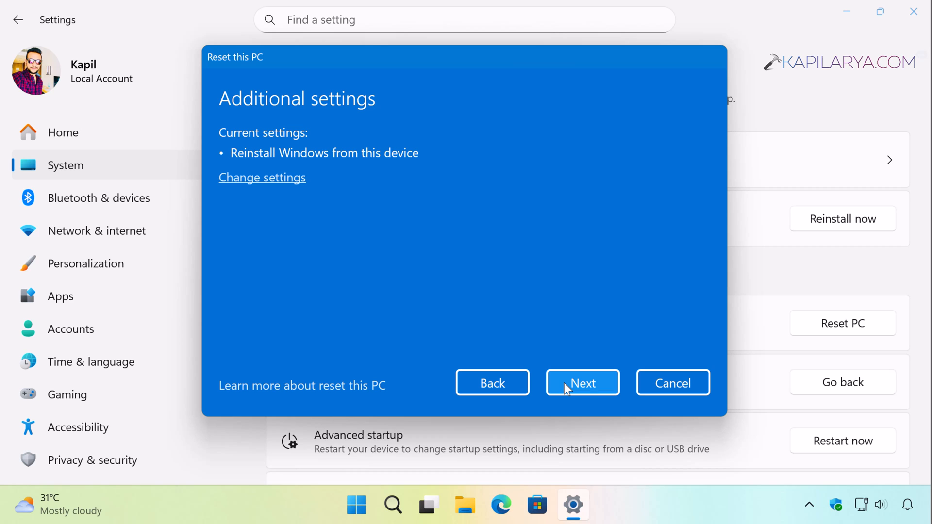
mouse_move(548, 367)
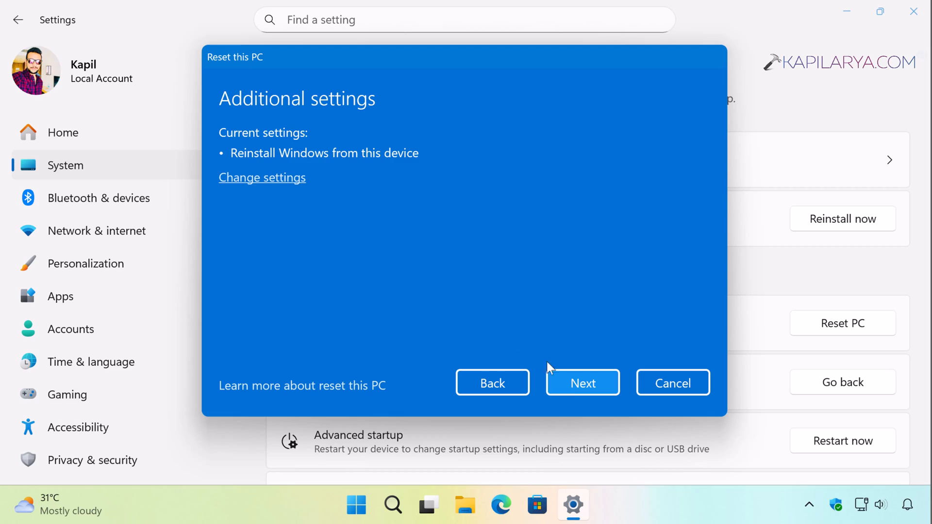
mouse_move(547, 369)
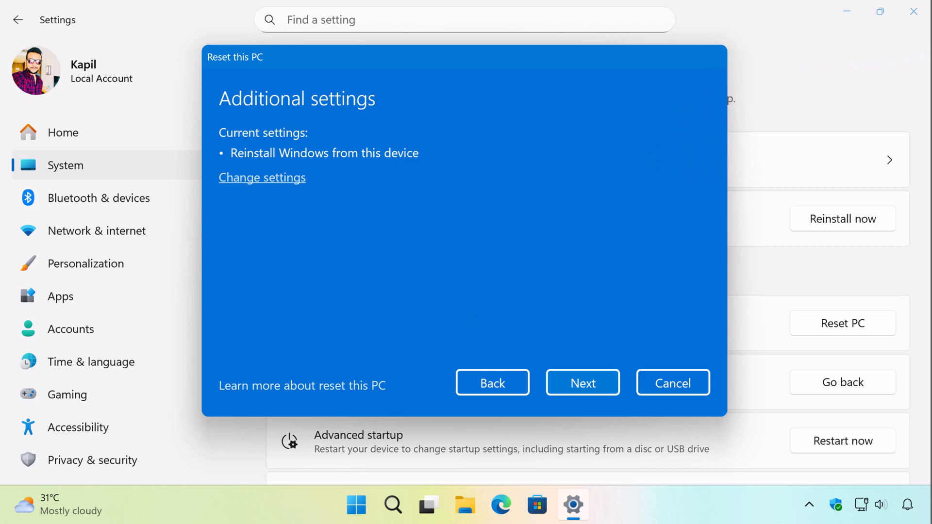